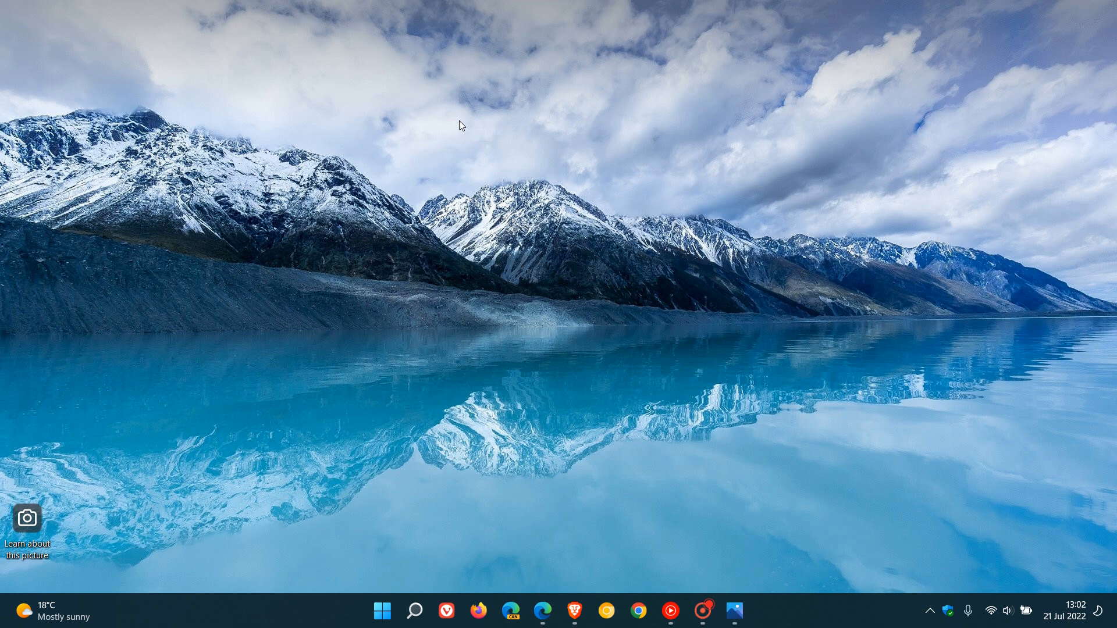
pyautogui.moveTo(675, 246)
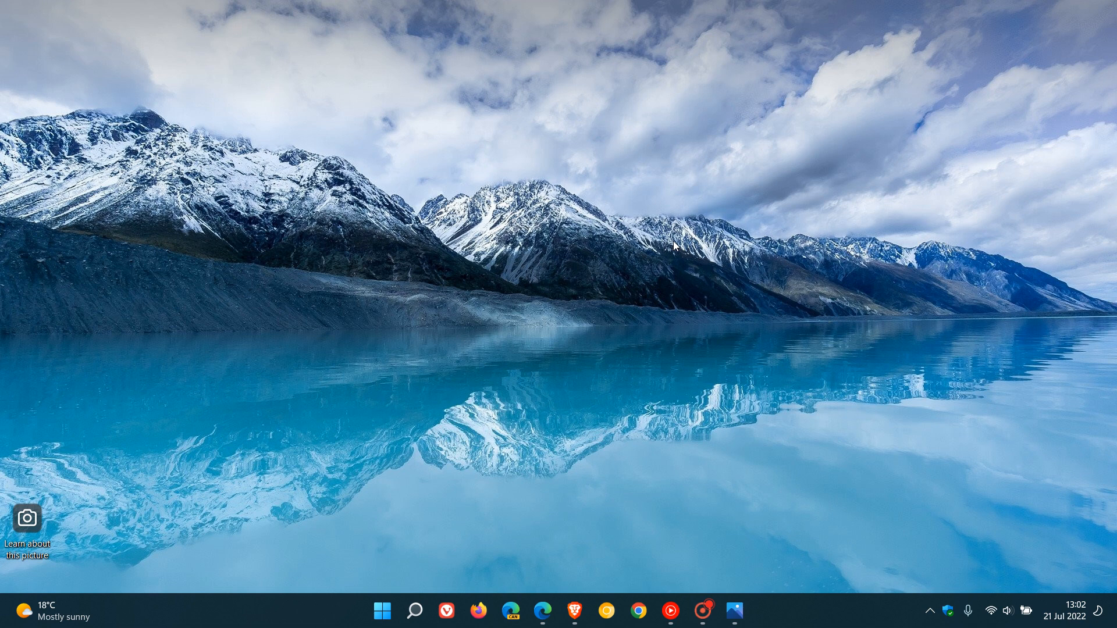
pyautogui.moveTo(792, 259)
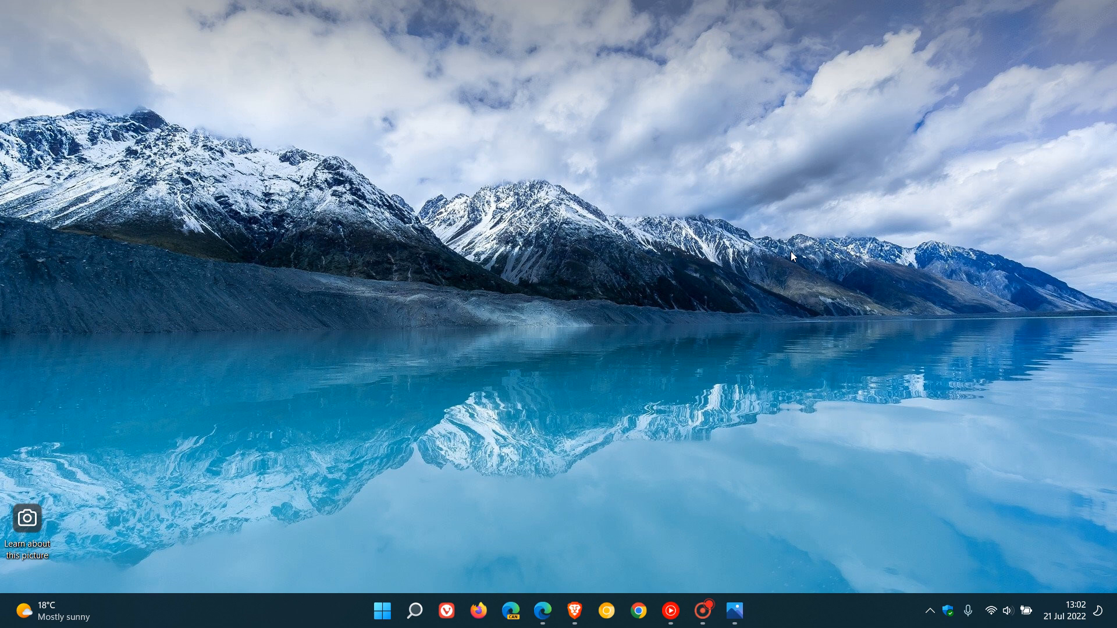
pyautogui.moveTo(818, 262)
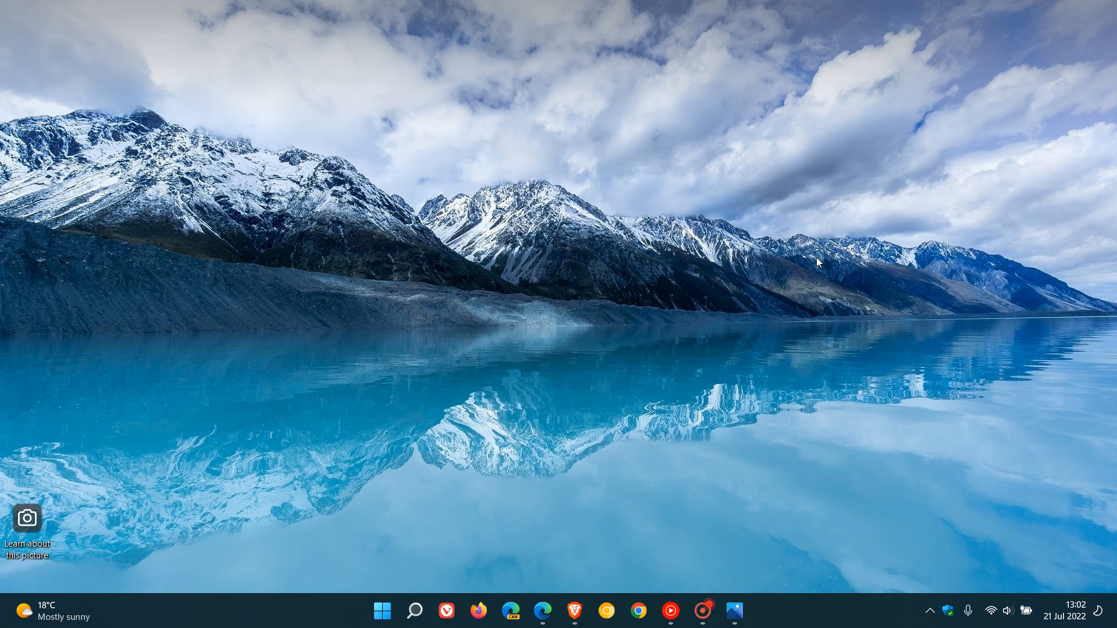
pyautogui.moveTo(799, 364)
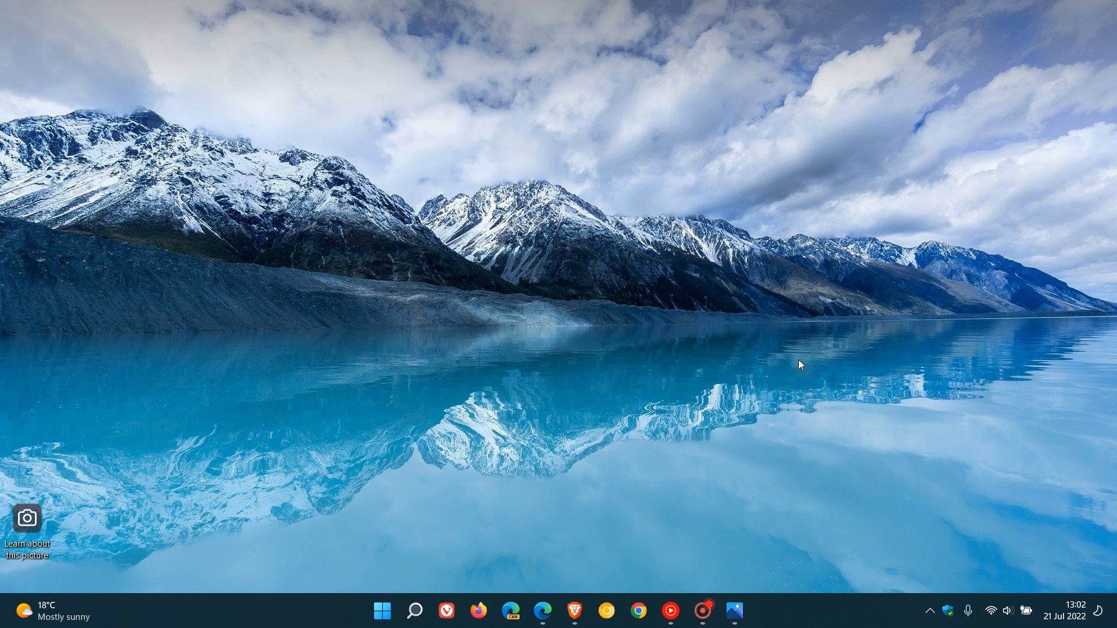
# Open the taskbar overflow screenshot 1.jpg and show it full screen
pyautogui.click(734, 611)
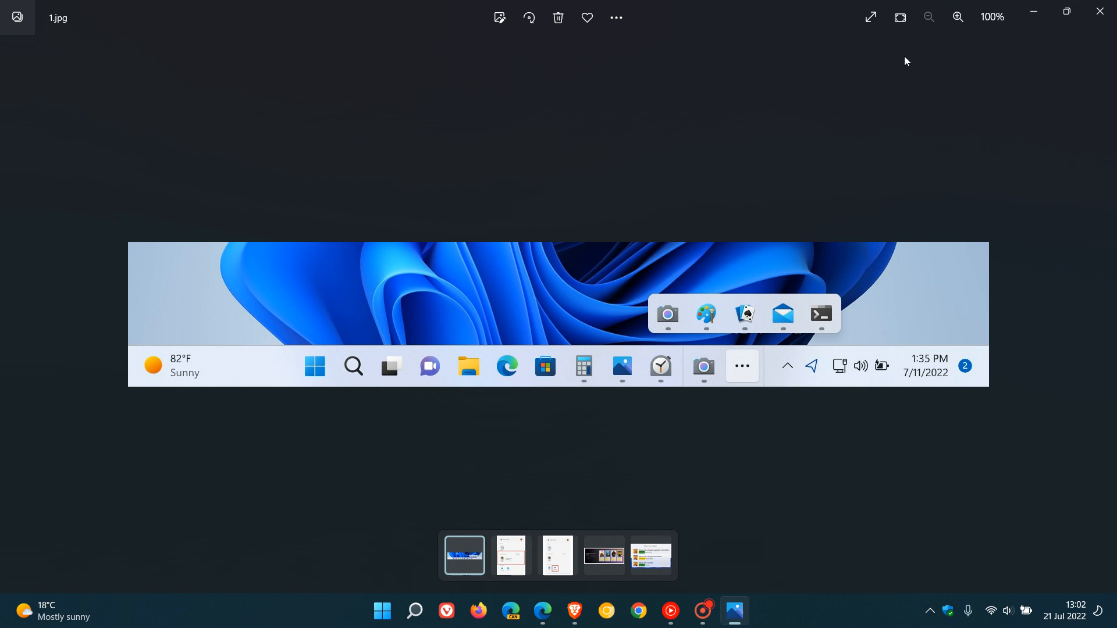
pyautogui.click(871, 17)
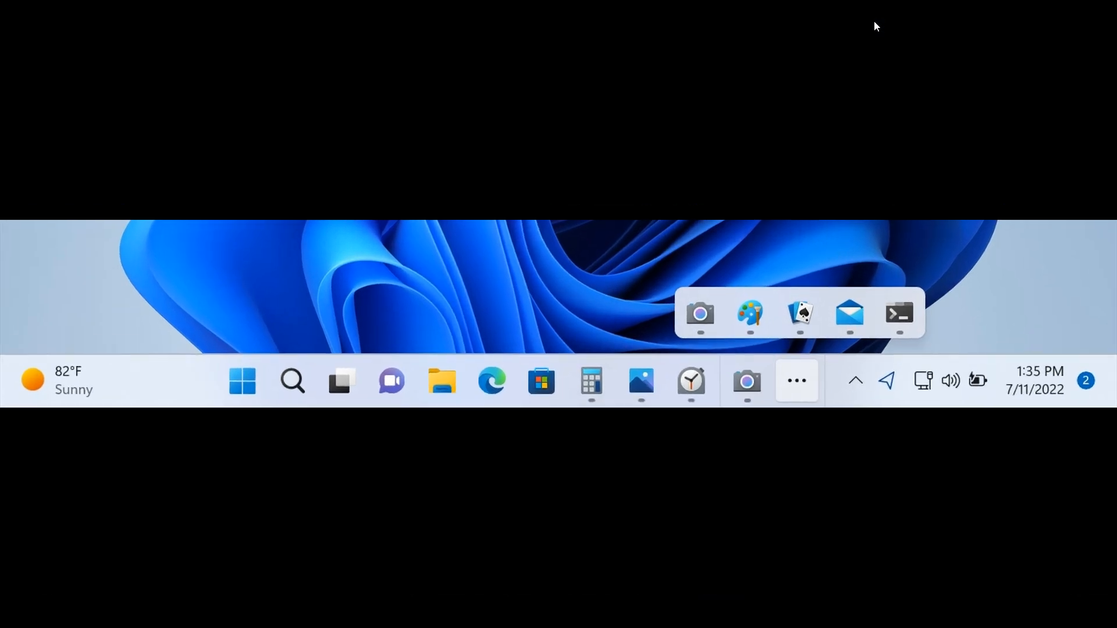
pyautogui.moveTo(762, 214)
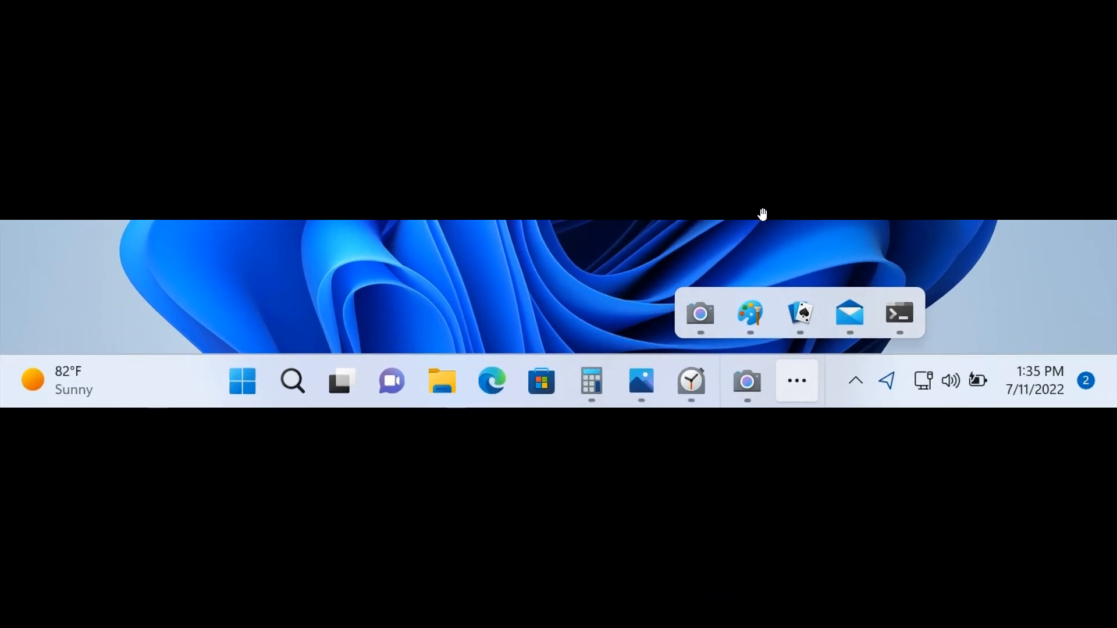
pyautogui.moveTo(855, 298)
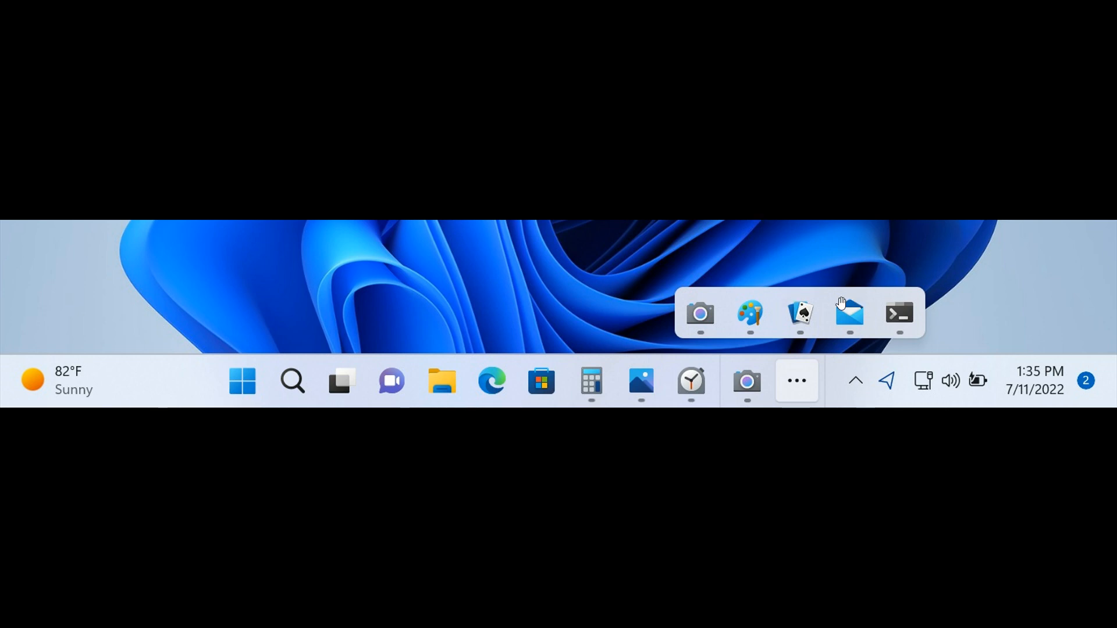
pyautogui.moveTo(842, 304)
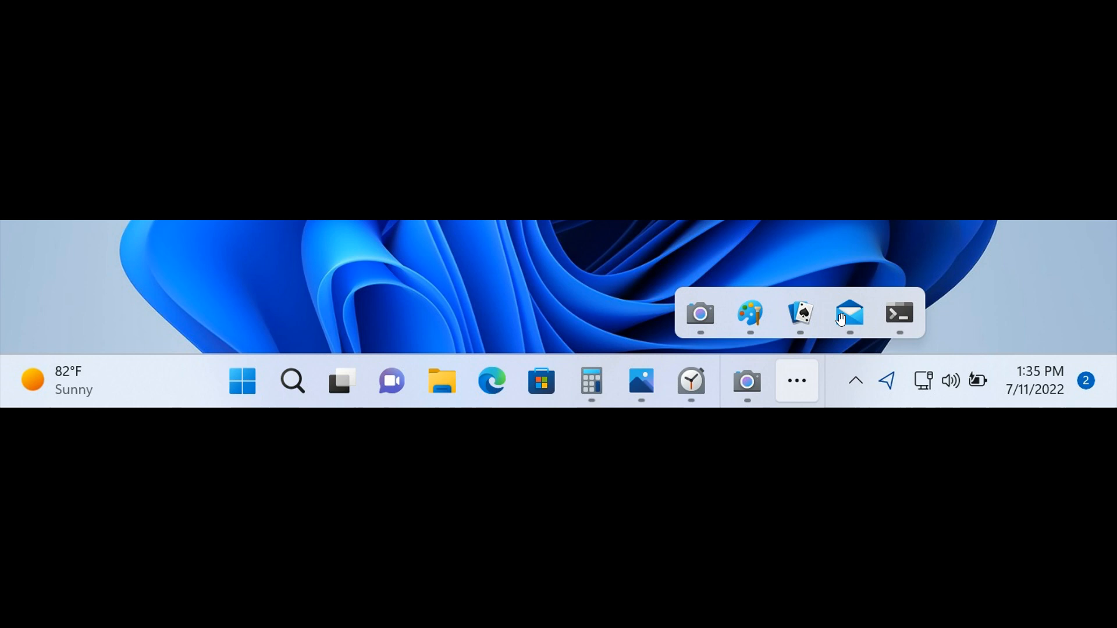
pyautogui.moveTo(674, 388)
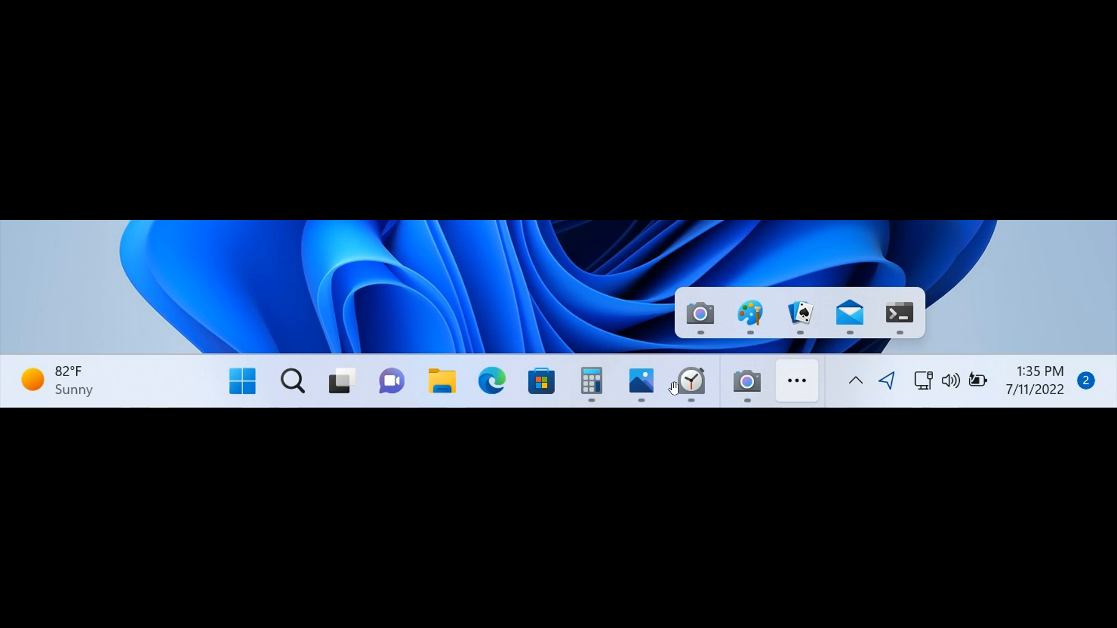
pyautogui.moveTo(802, 313)
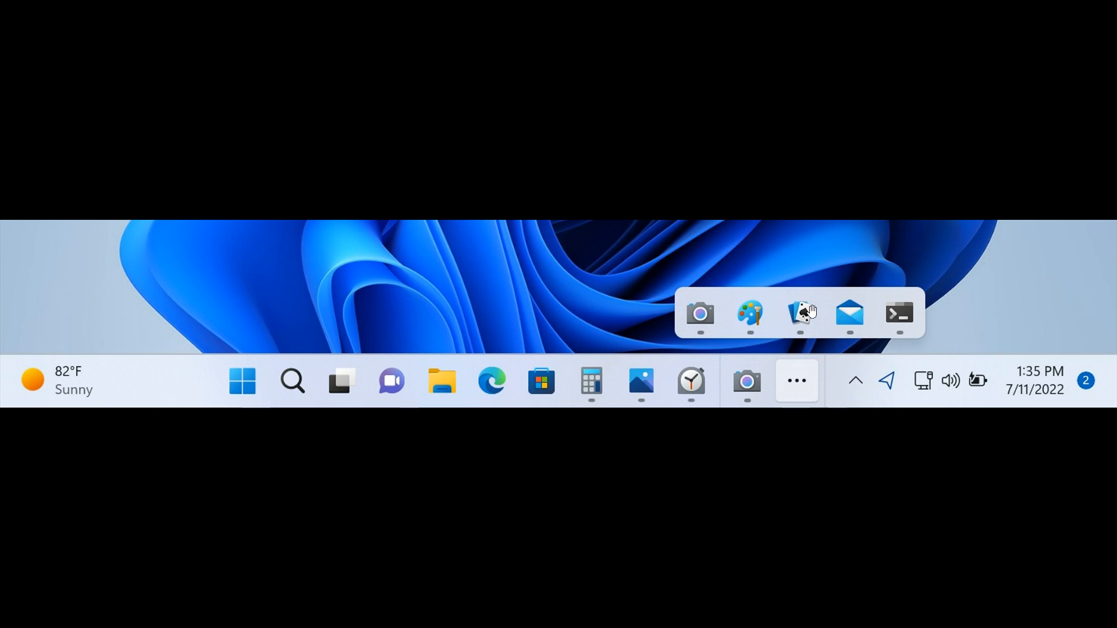
pyautogui.moveTo(640, 382)
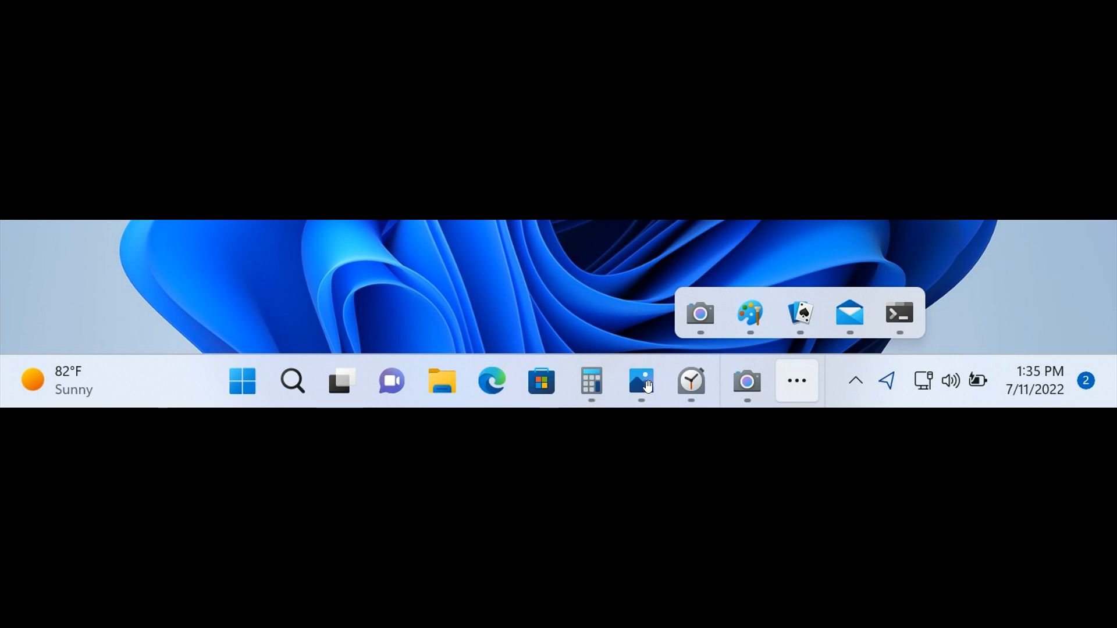
pyautogui.moveTo(796, 385)
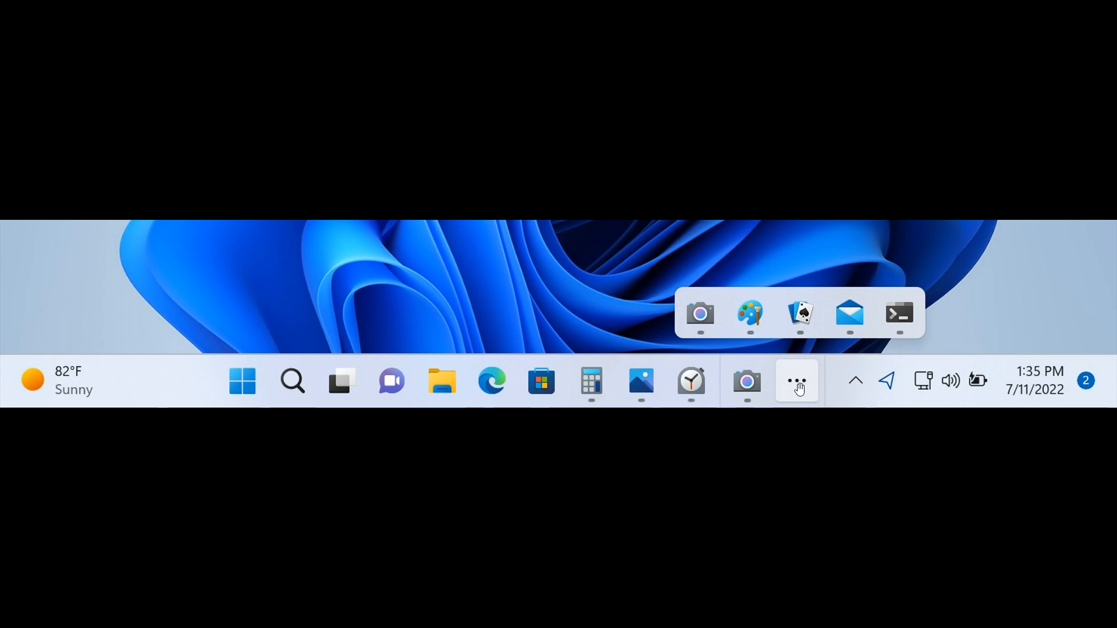
pyautogui.moveTo(912, 309)
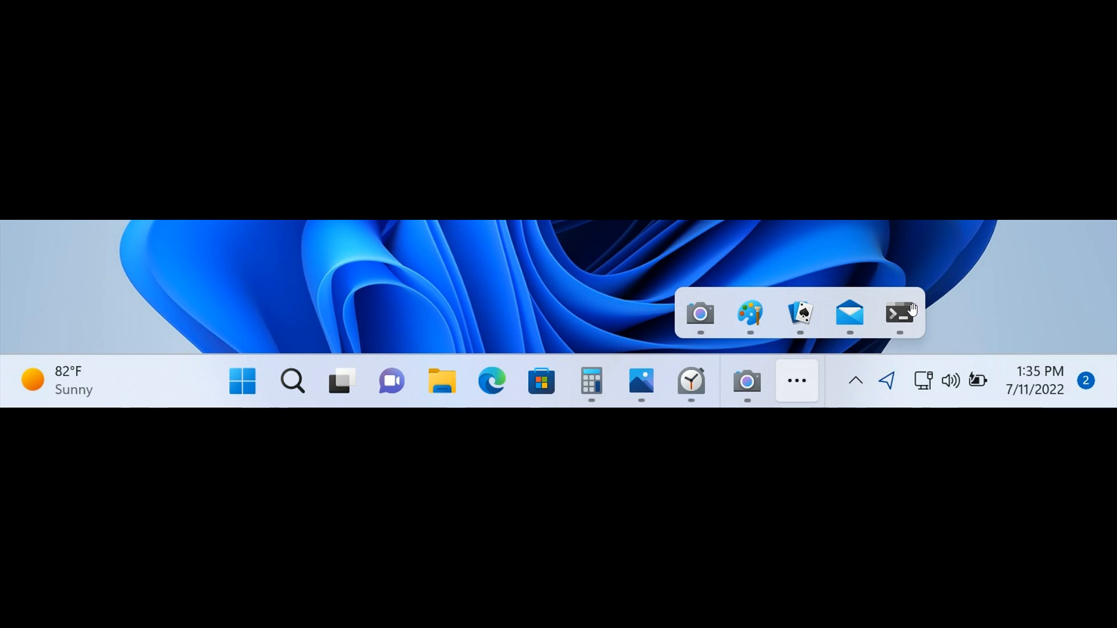
pyautogui.moveTo(849, 313)
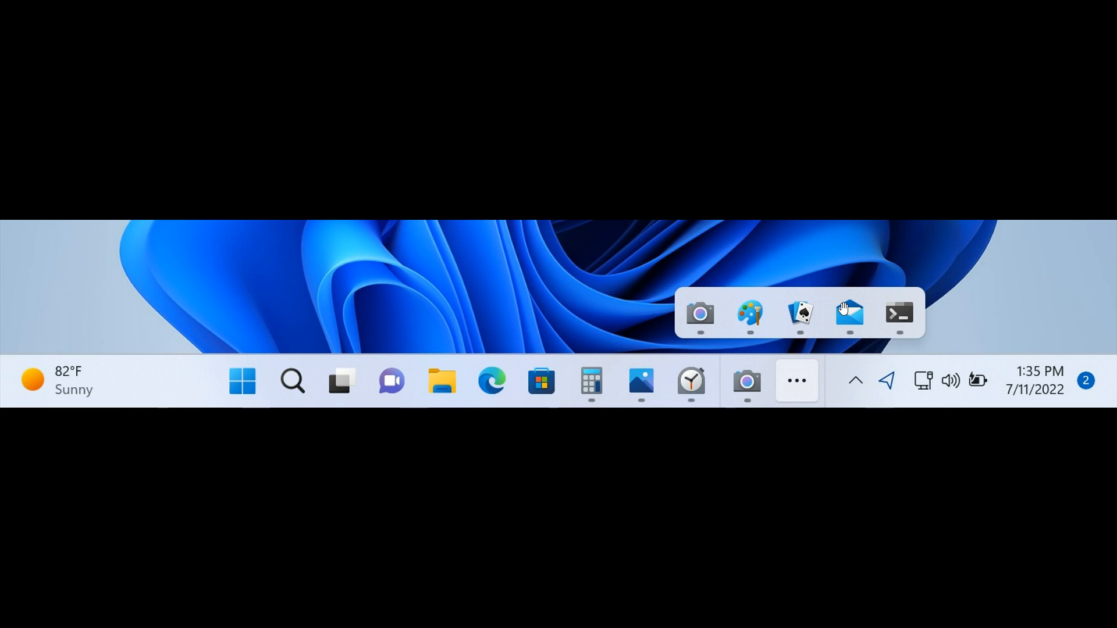
pyautogui.moveTo(824, 317)
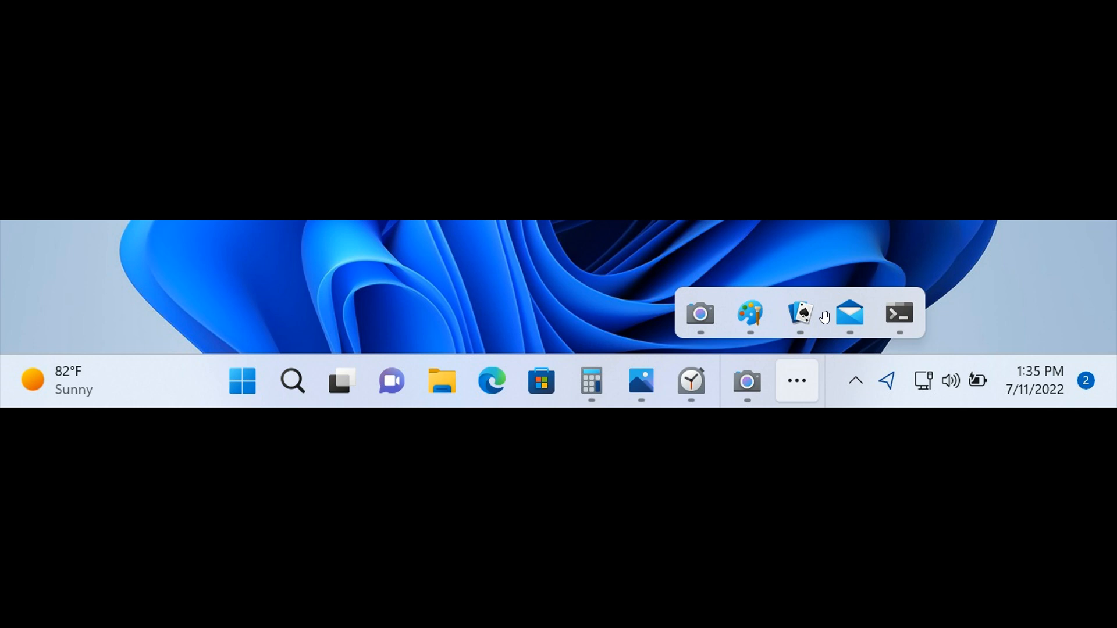
pyautogui.moveTo(804, 313)
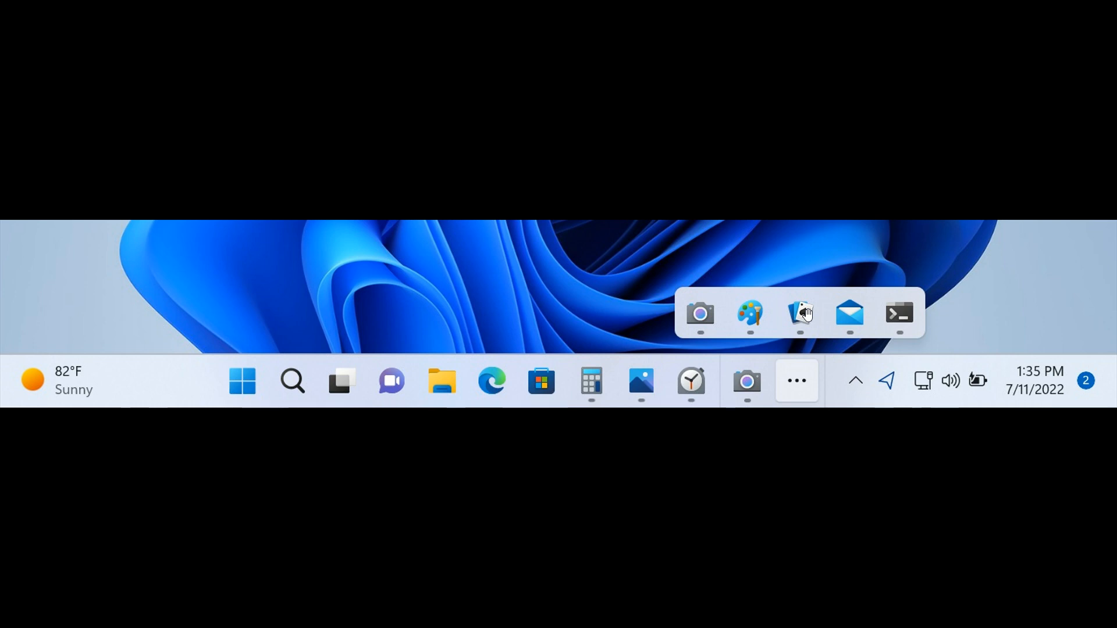
pyautogui.moveTo(840, 306)
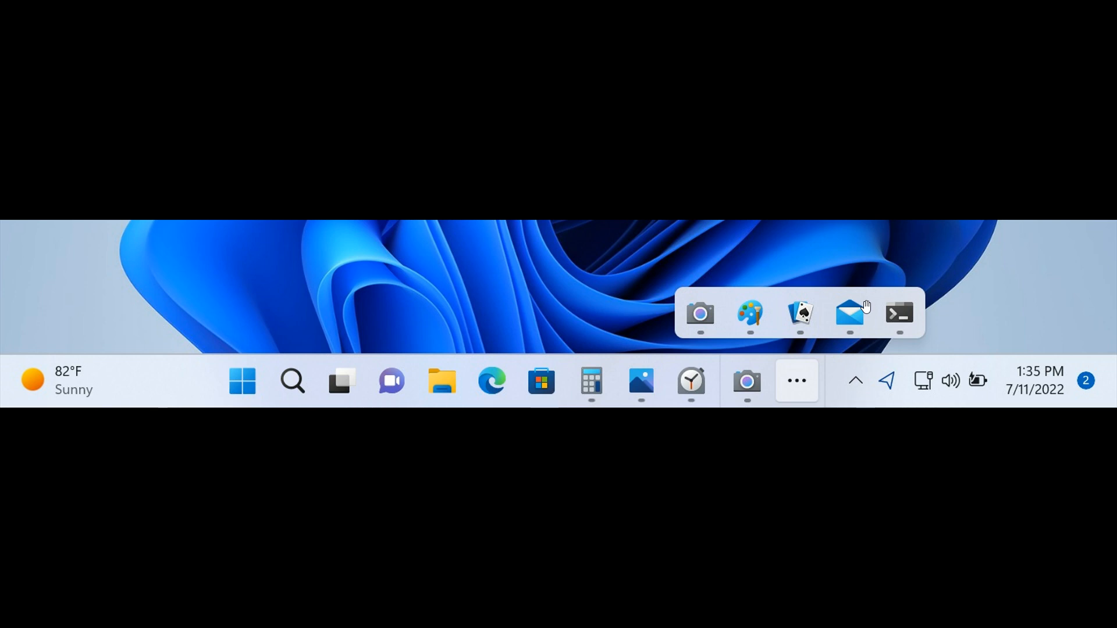
pyautogui.moveTo(818, 379)
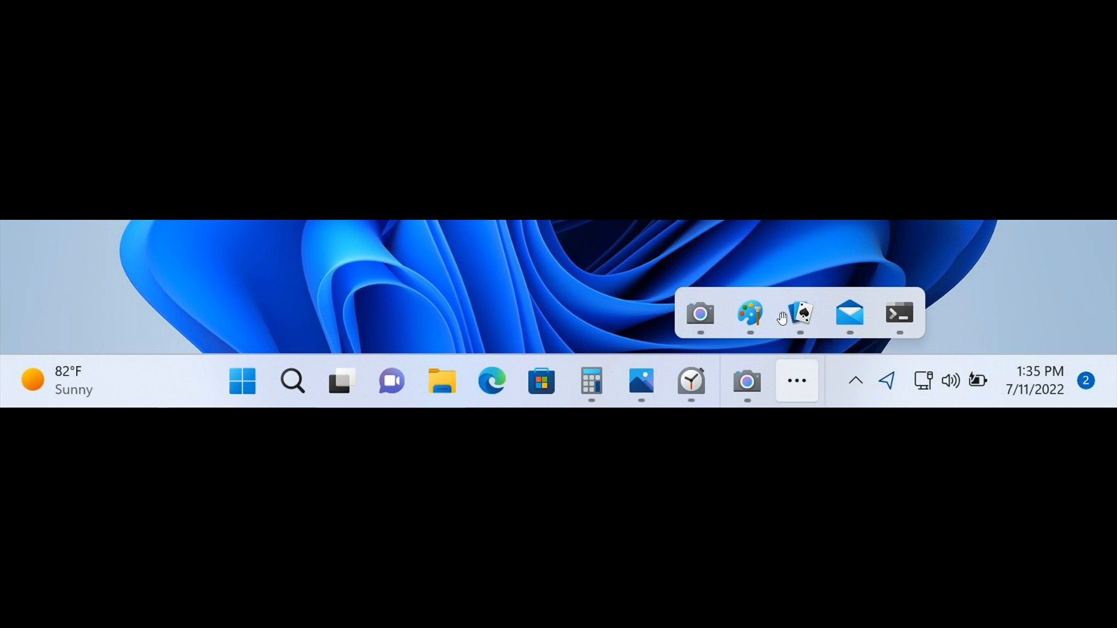
pyautogui.moveTo(594, 280)
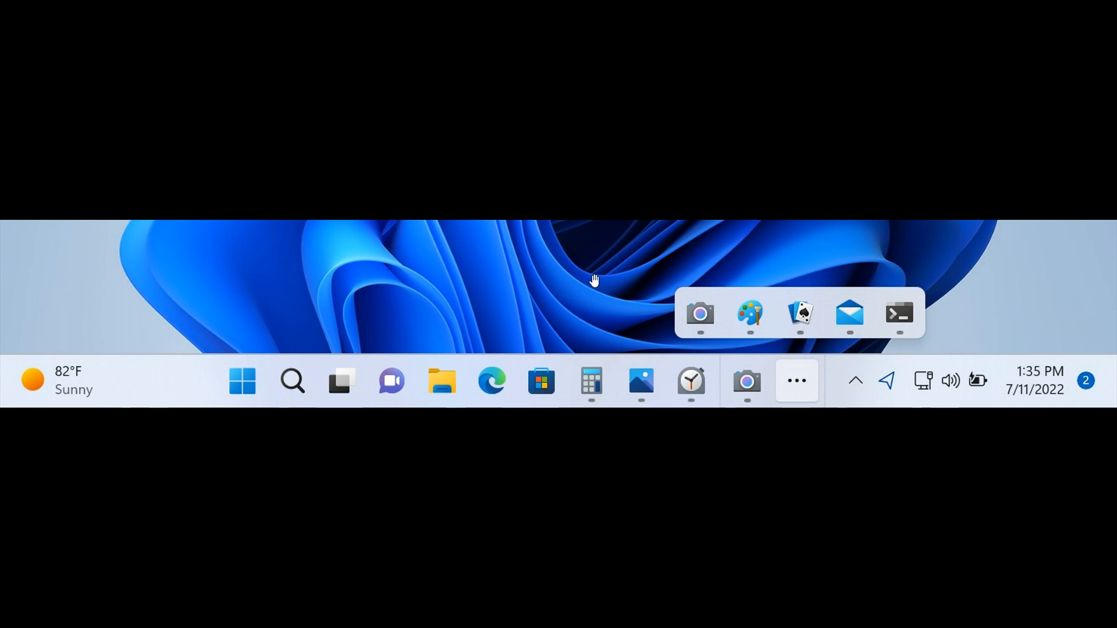
pyautogui.moveTo(541, 382)
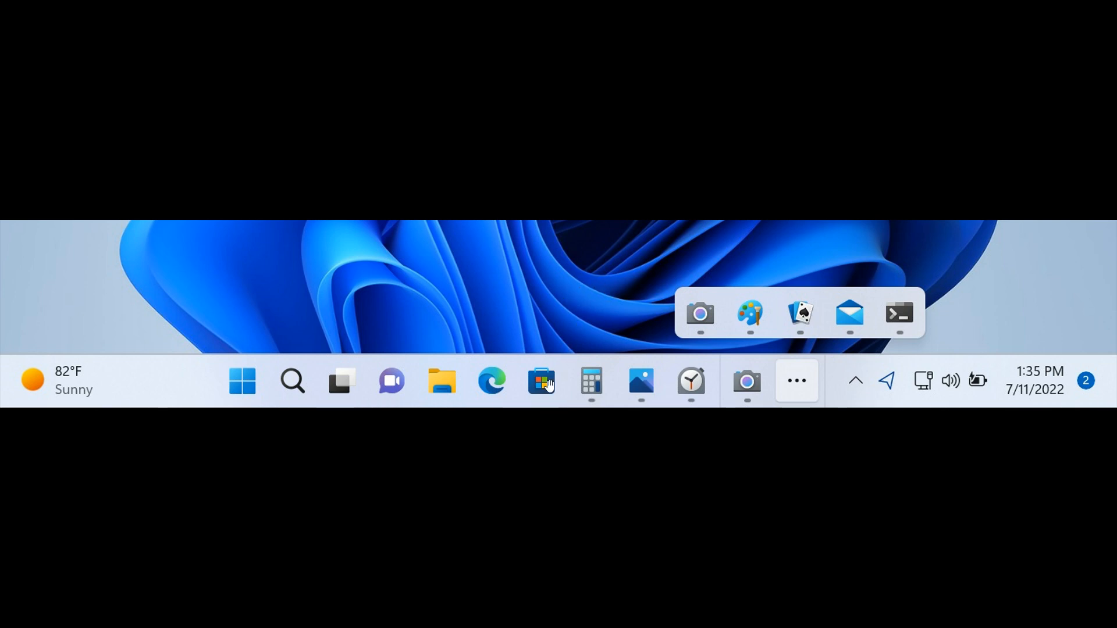
pyautogui.moveTo(747, 348)
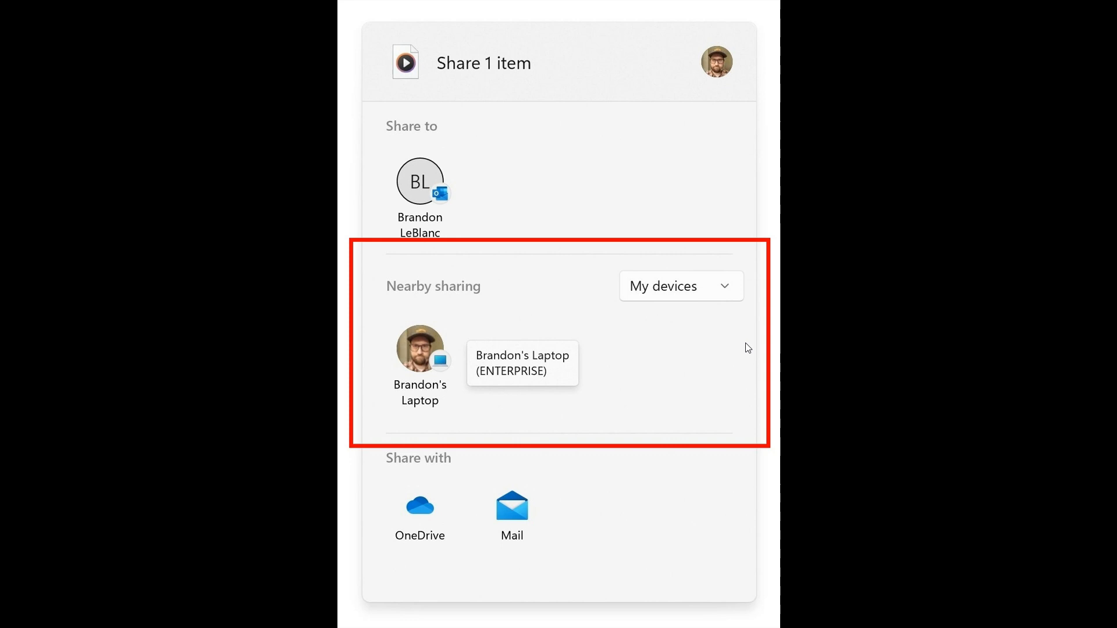
pyautogui.moveTo(635, 359)
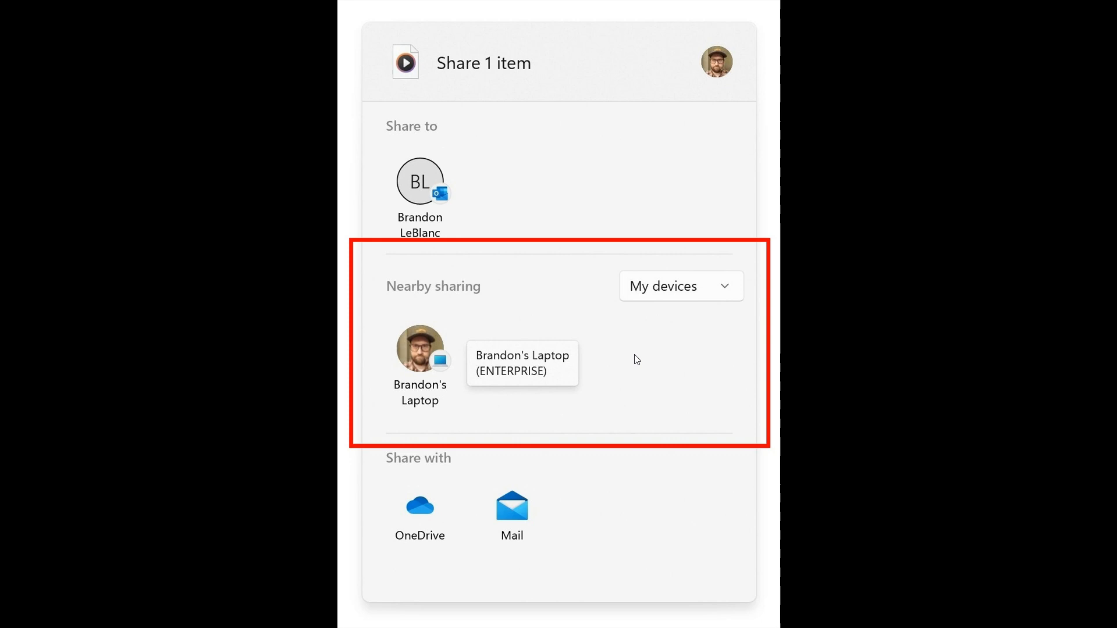
pyautogui.moveTo(650, 336)
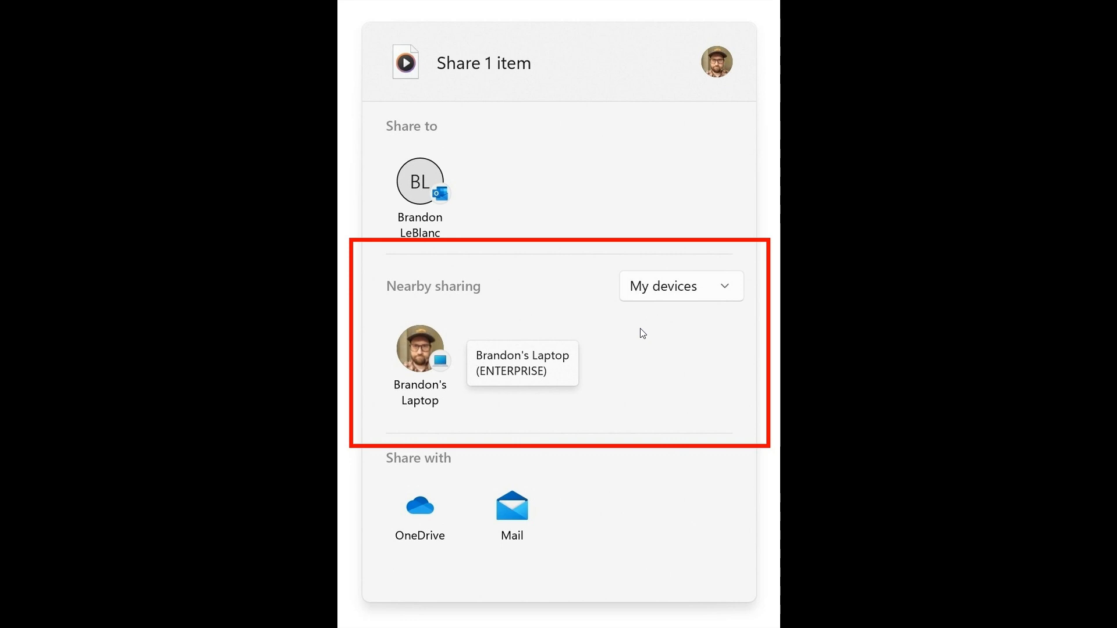
pyautogui.moveTo(666, 331)
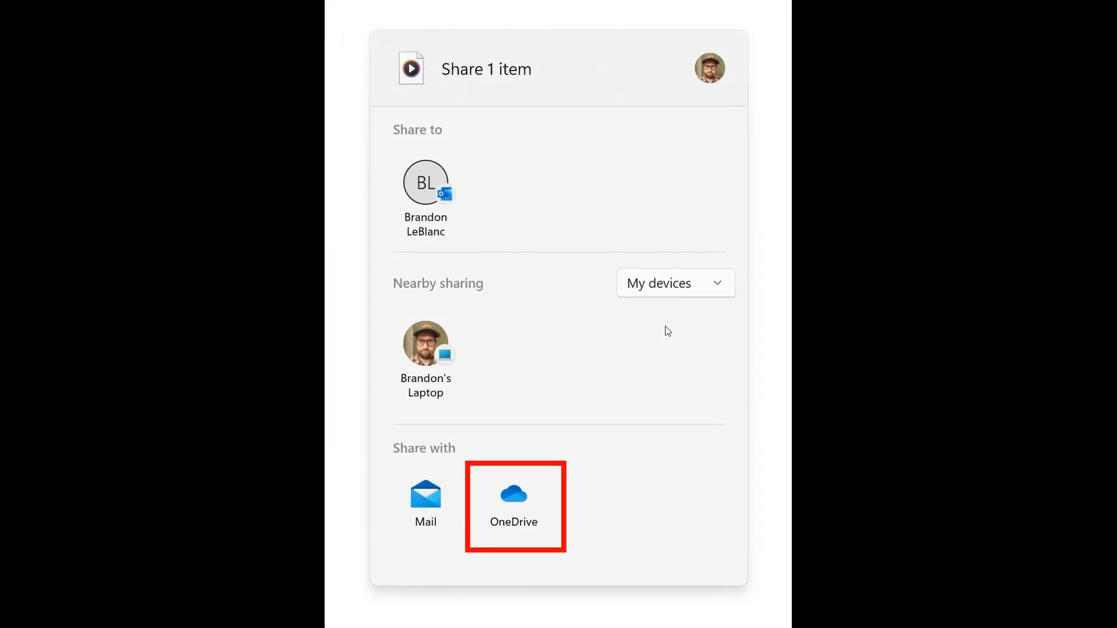
pyautogui.moveTo(567, 433)
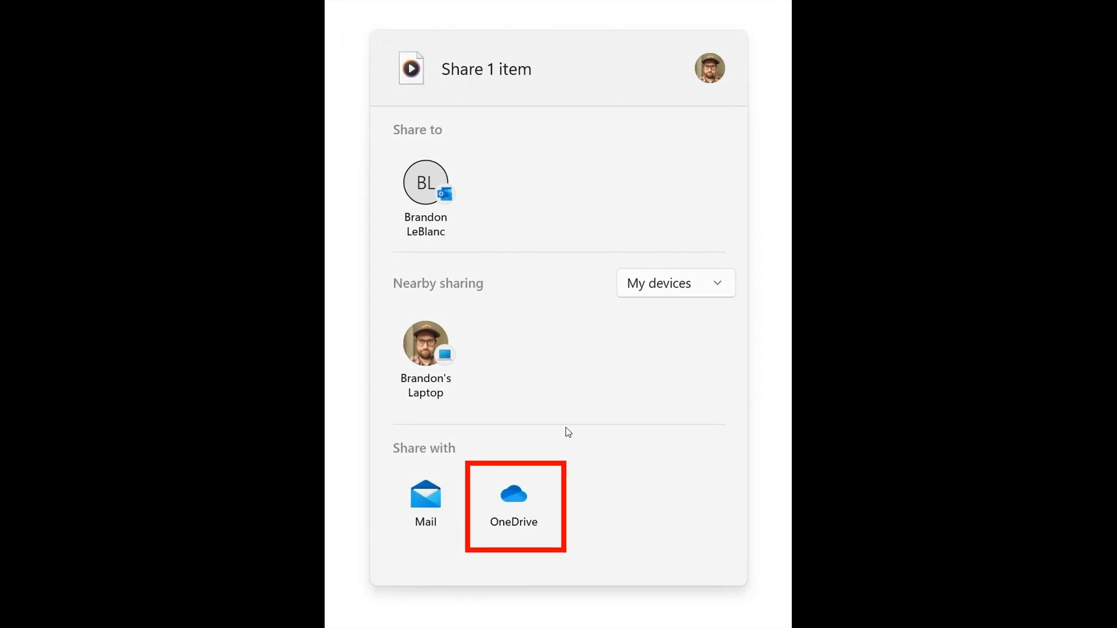
pyautogui.moveTo(556, 503)
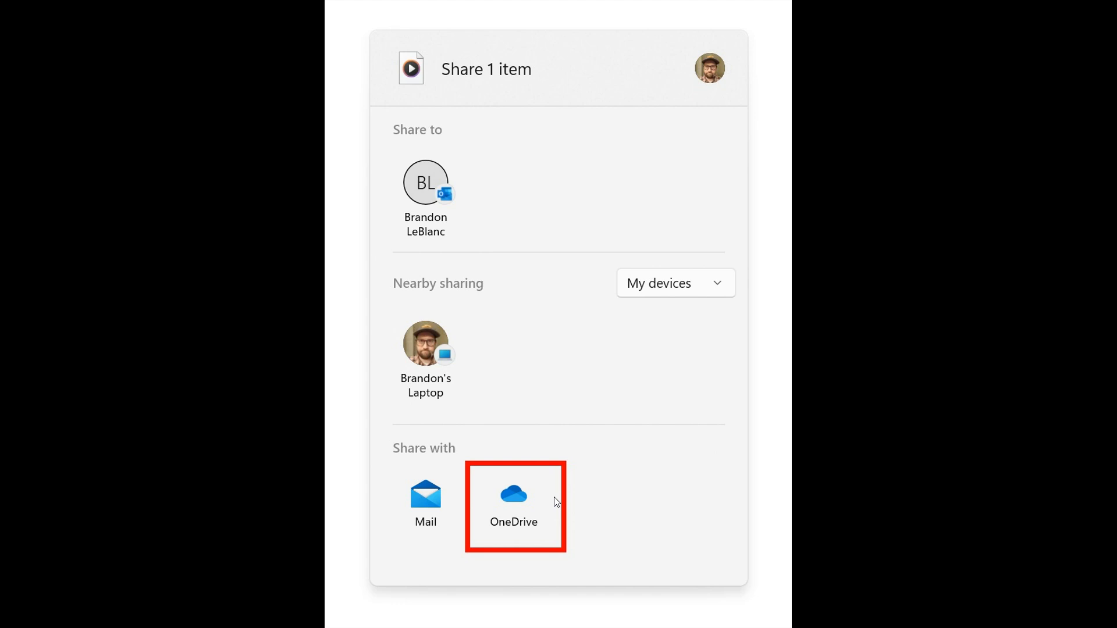
pyautogui.moveTo(556, 478)
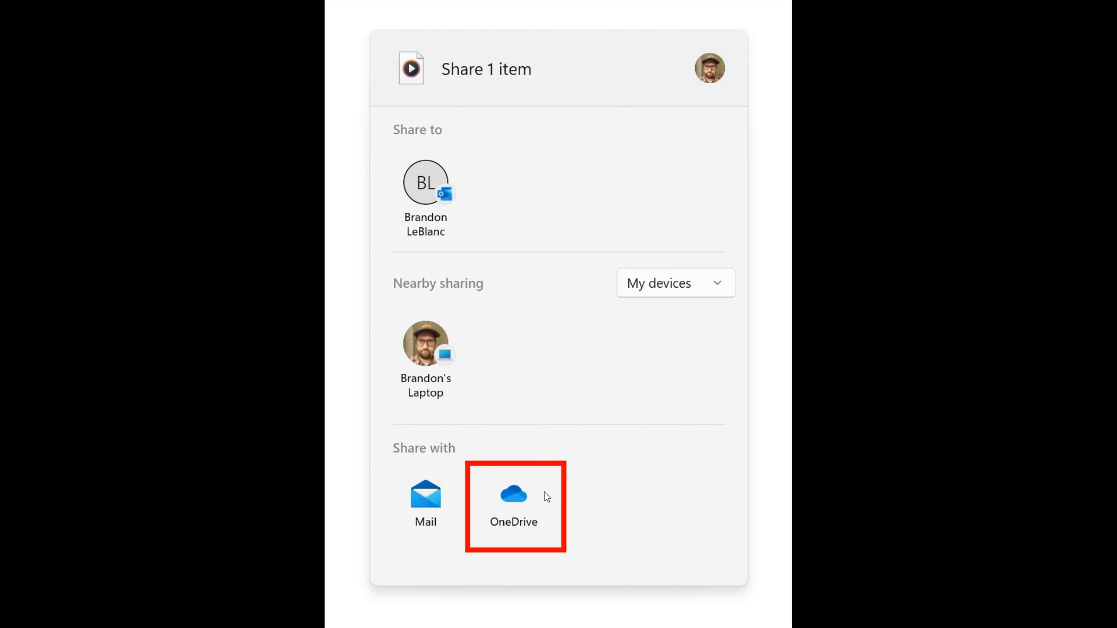
pyautogui.moveTo(560, 495)
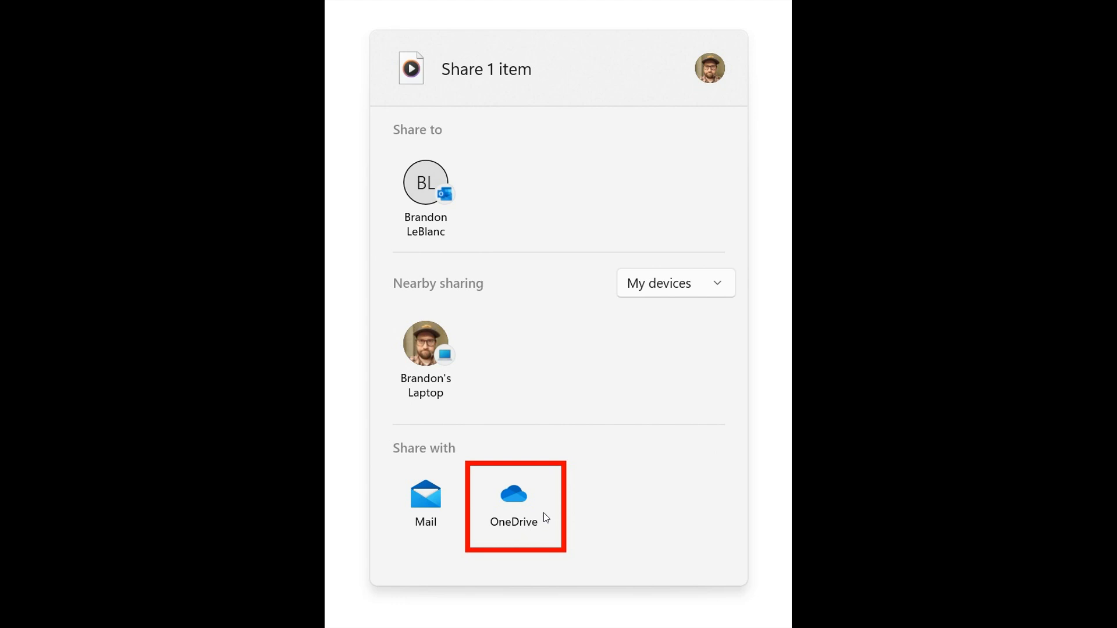
pyautogui.moveTo(545, 484)
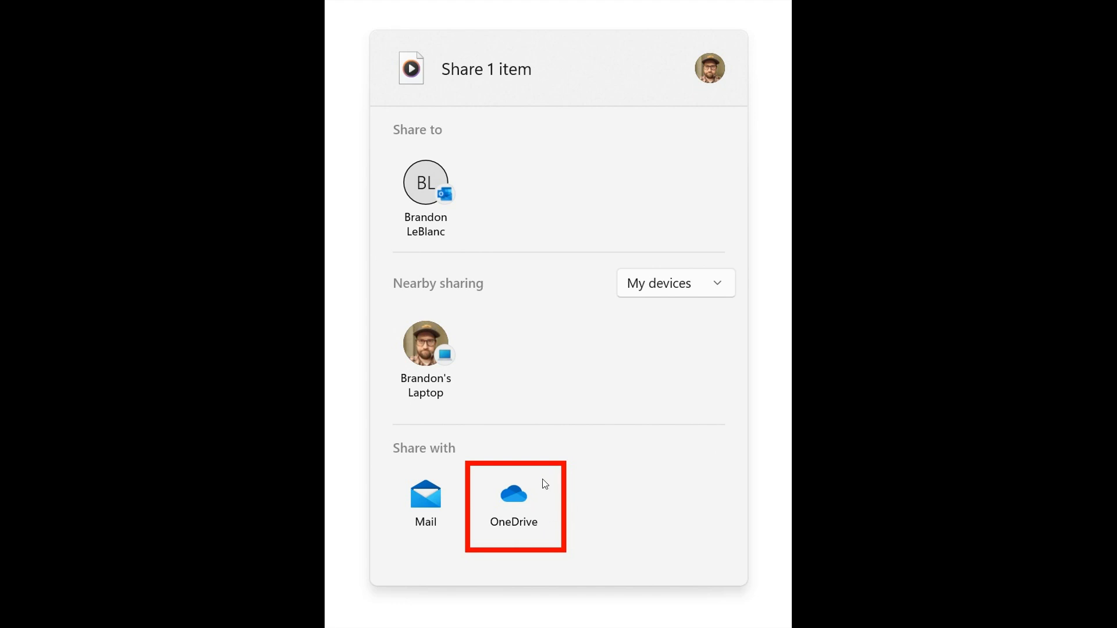
pyautogui.moveTo(570, 487)
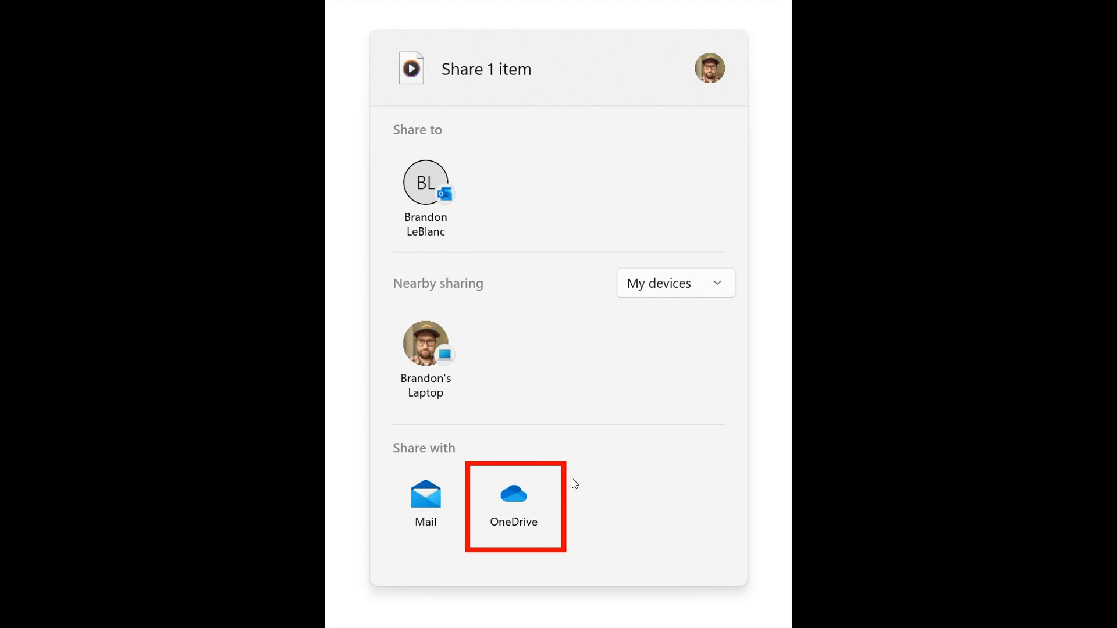
pyautogui.moveTo(566, 493)
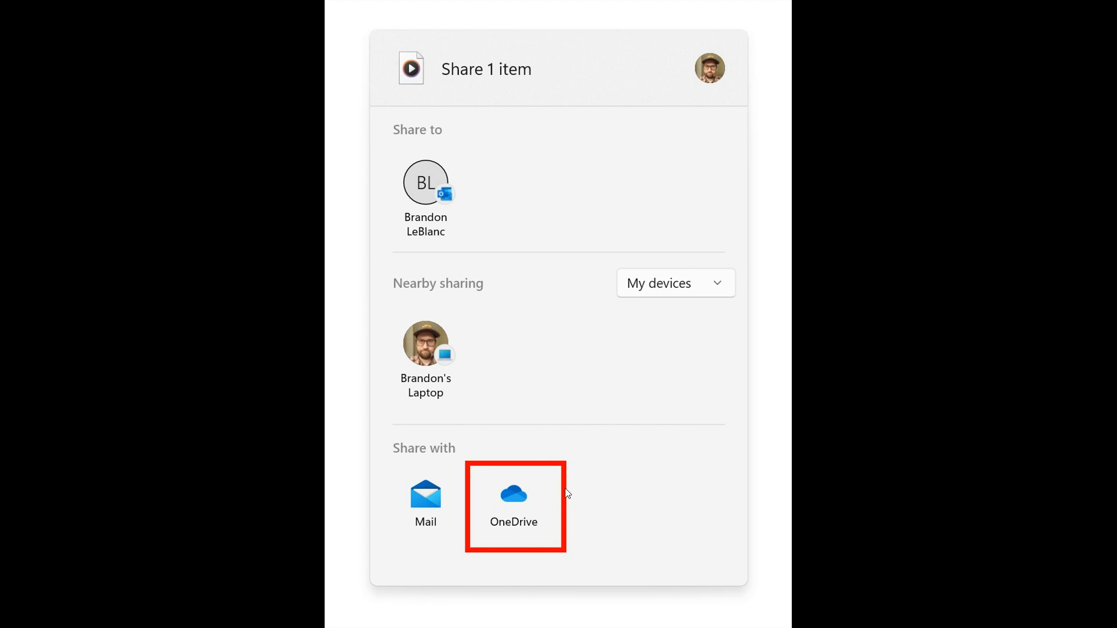
# Advance from the OneDrive share-panel screenshot to the Movies & TV specials screenshot
pyautogui.click(513, 506)
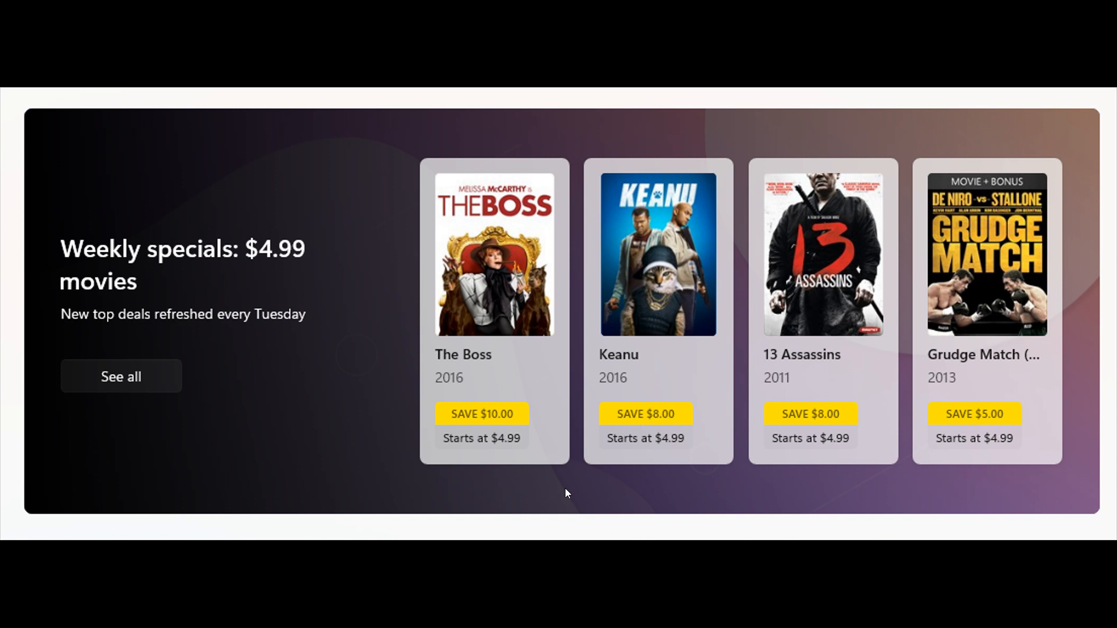
pyautogui.moveTo(715, 392)
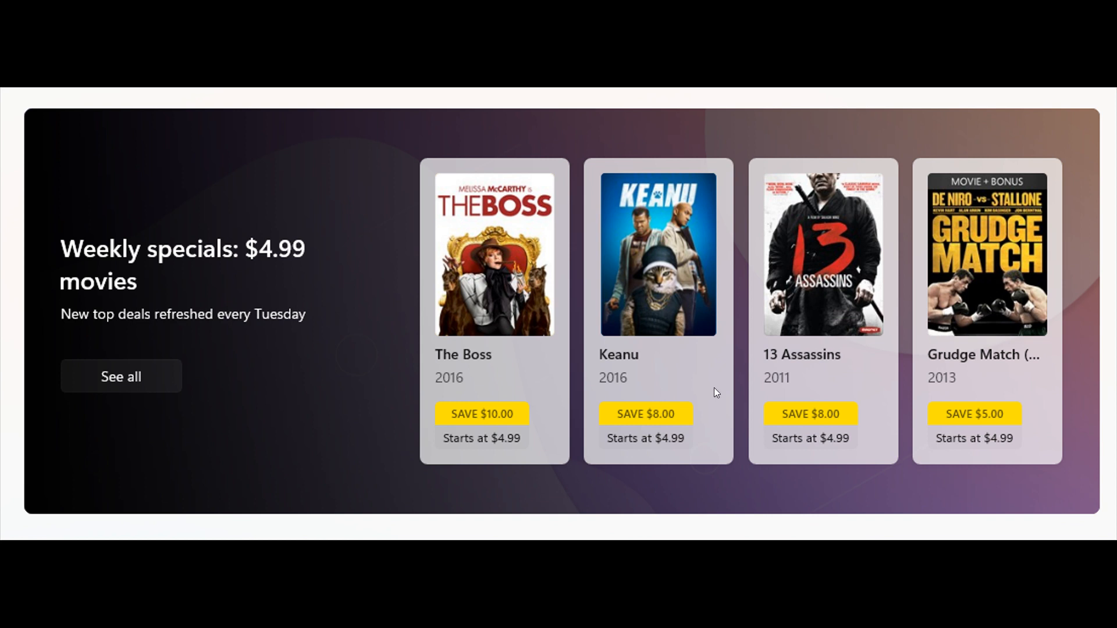
pyautogui.moveTo(770, 386)
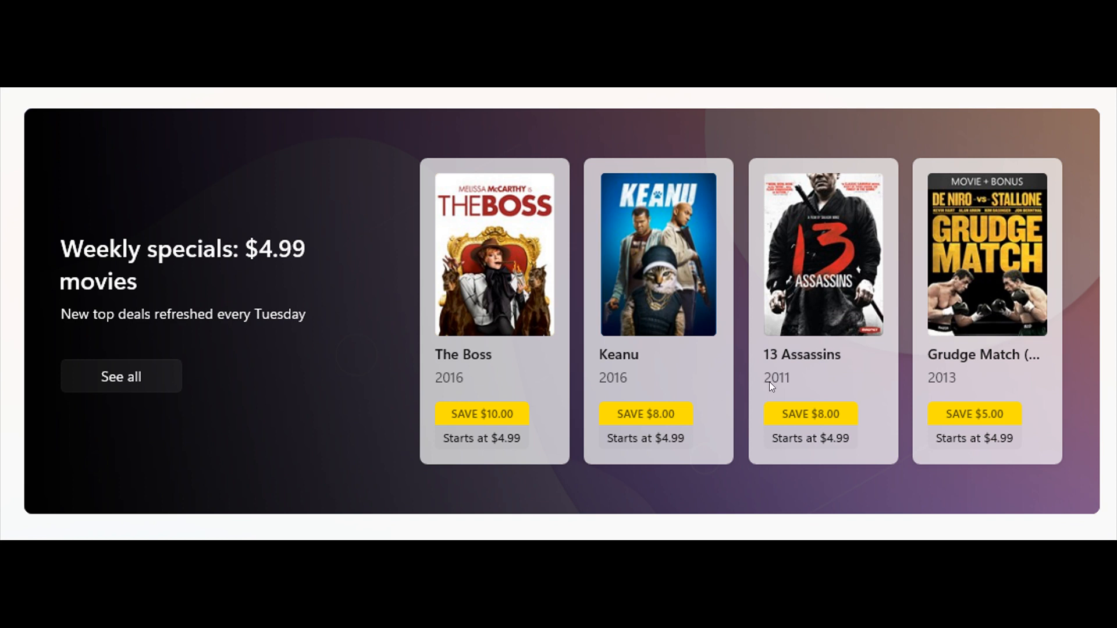
pyautogui.moveTo(823, 400)
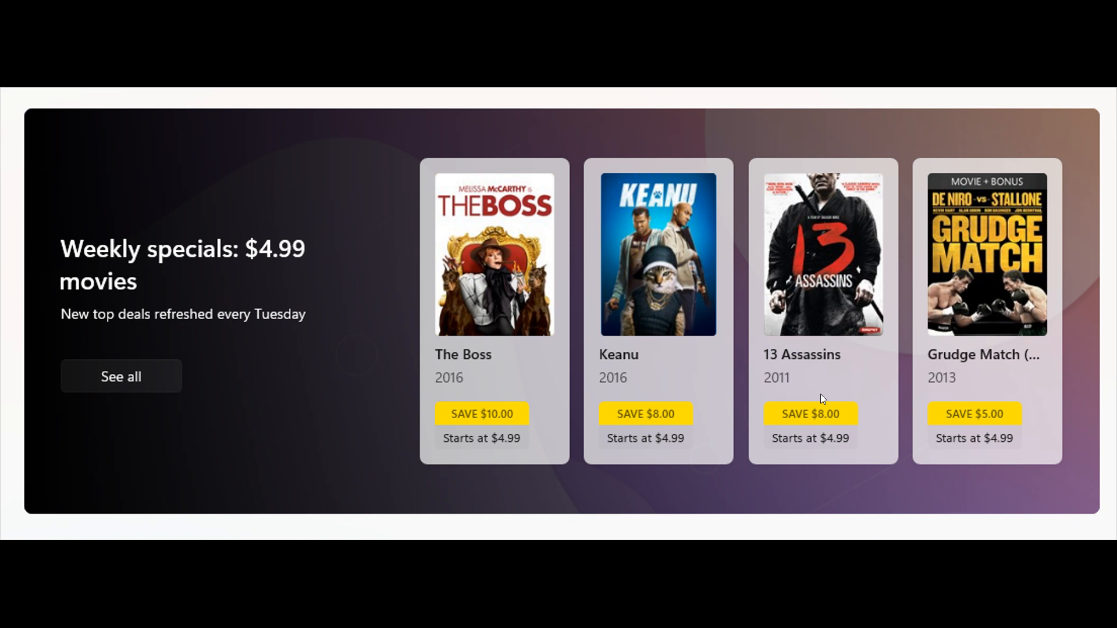
pyautogui.moveTo(719, 246)
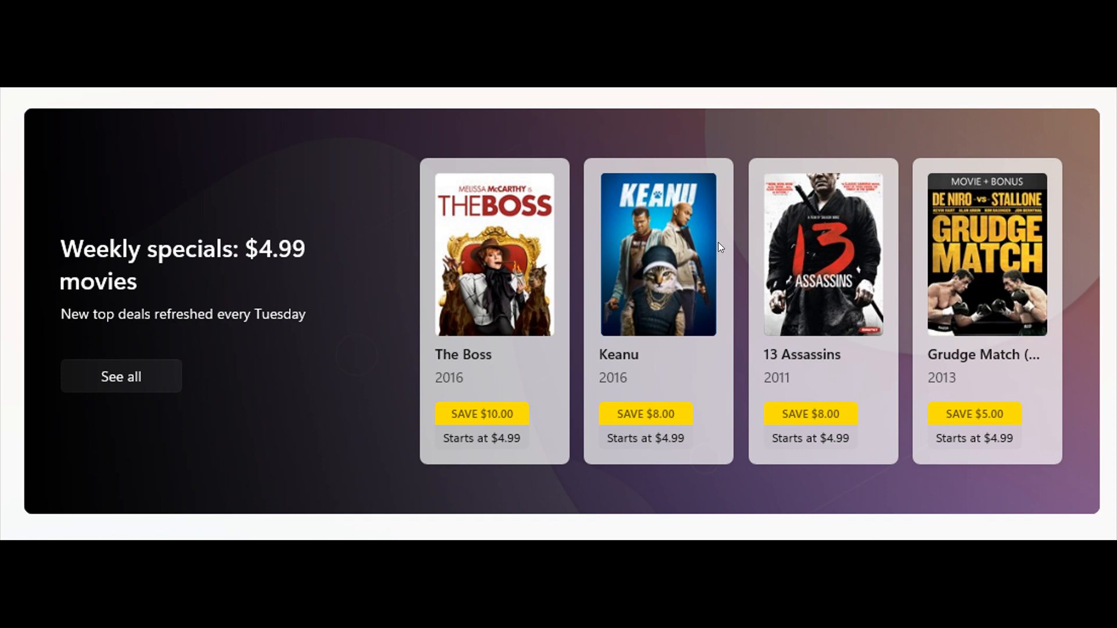
pyautogui.moveTo(847, 354)
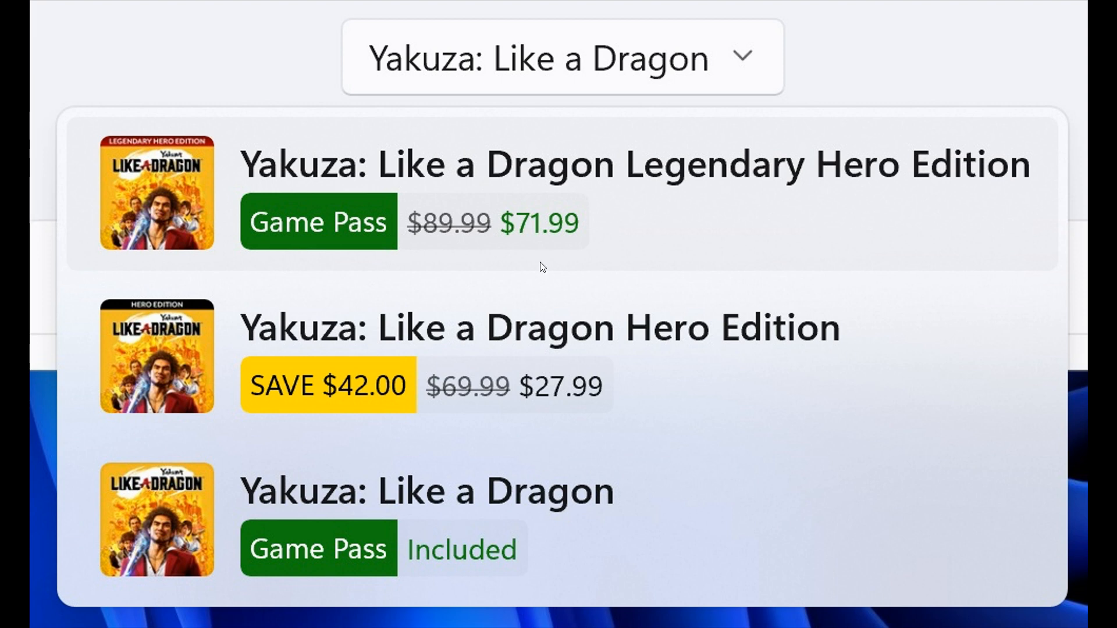
pyautogui.moveTo(751, 461)
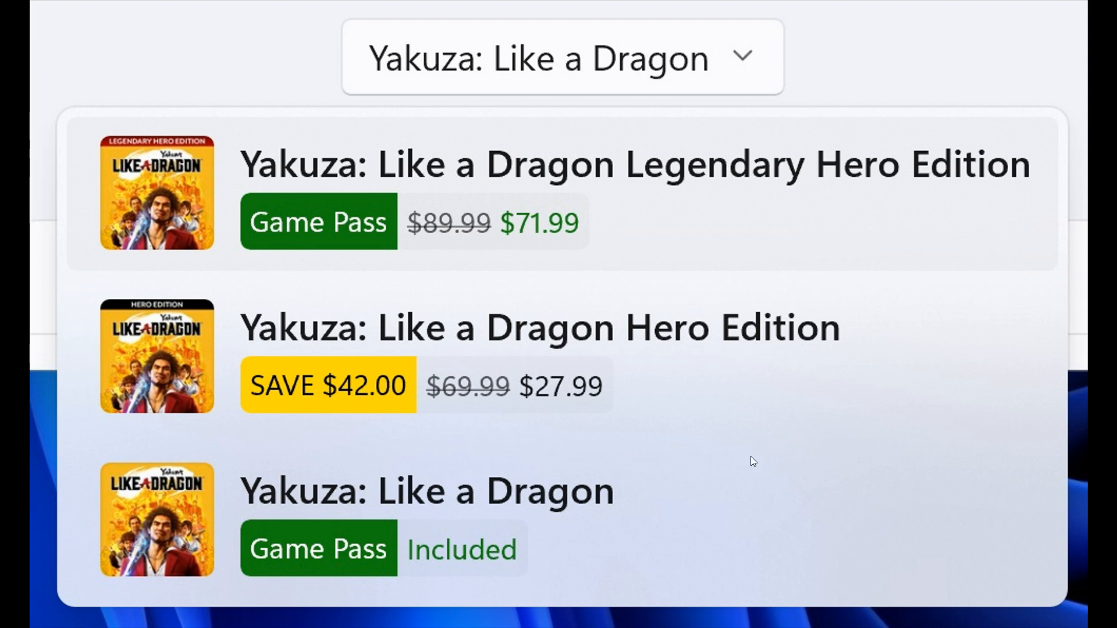
pyautogui.moveTo(802, 456)
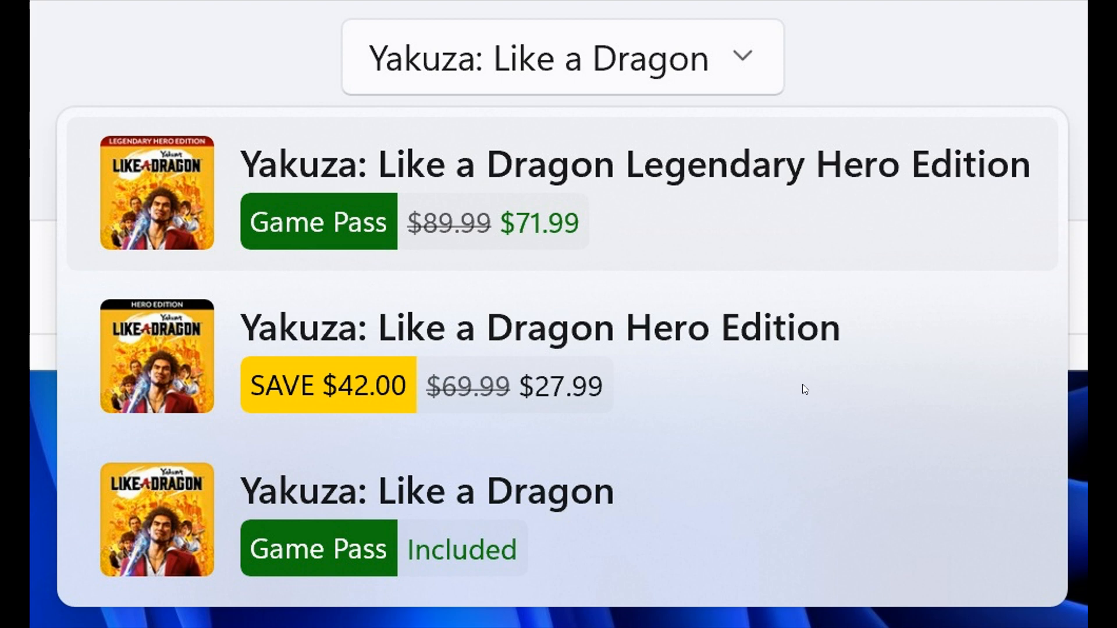
pyautogui.moveTo(811, 415)
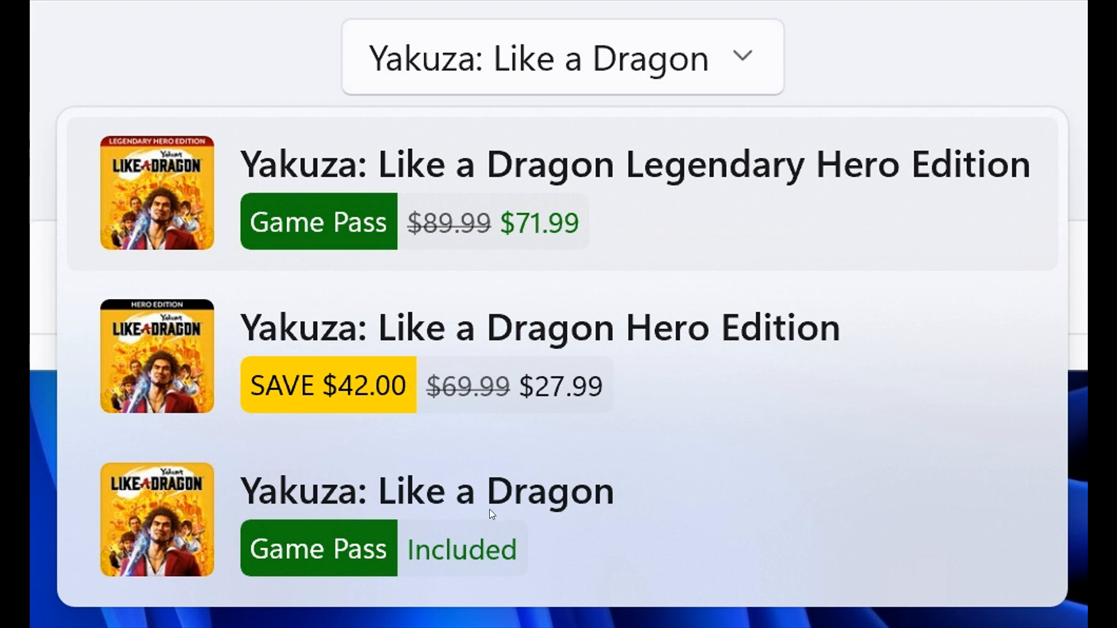
pyautogui.moveTo(622, 476)
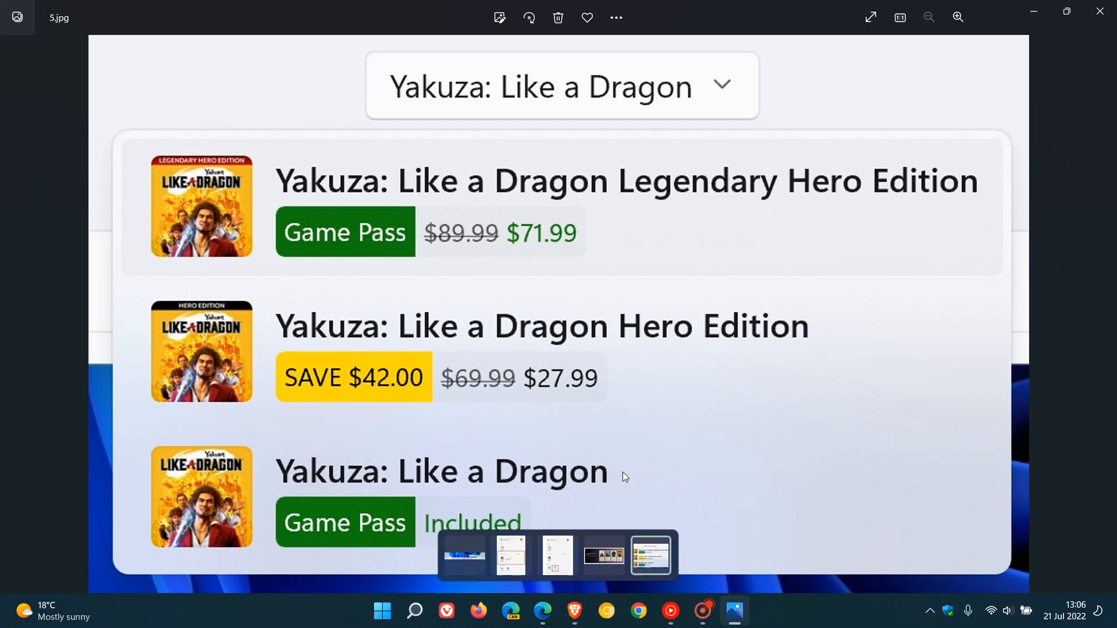
pyautogui.moveTo(830, 470)
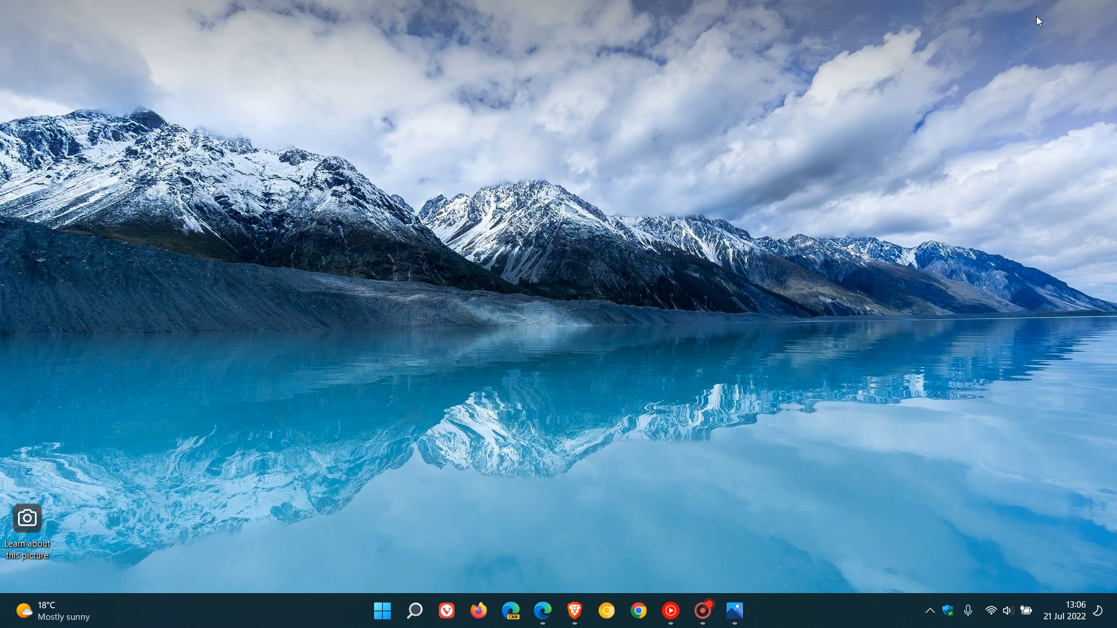
pyautogui.moveTo(782, 214)
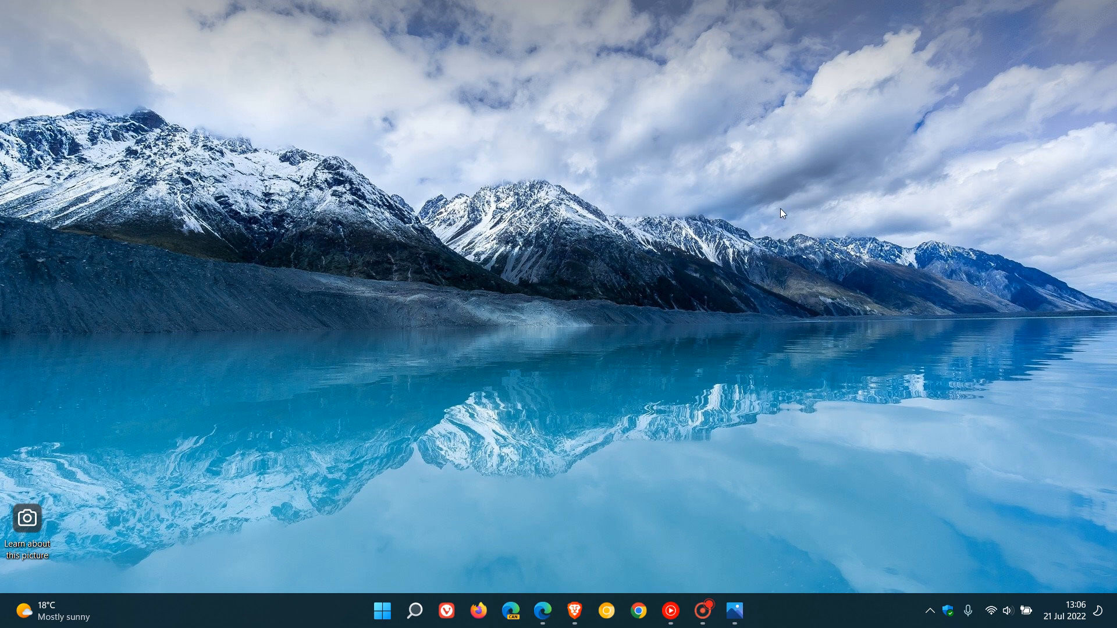
# Bring up the Build 25163 announcement post in Edge from the taskbar
pyautogui.click(542, 610)
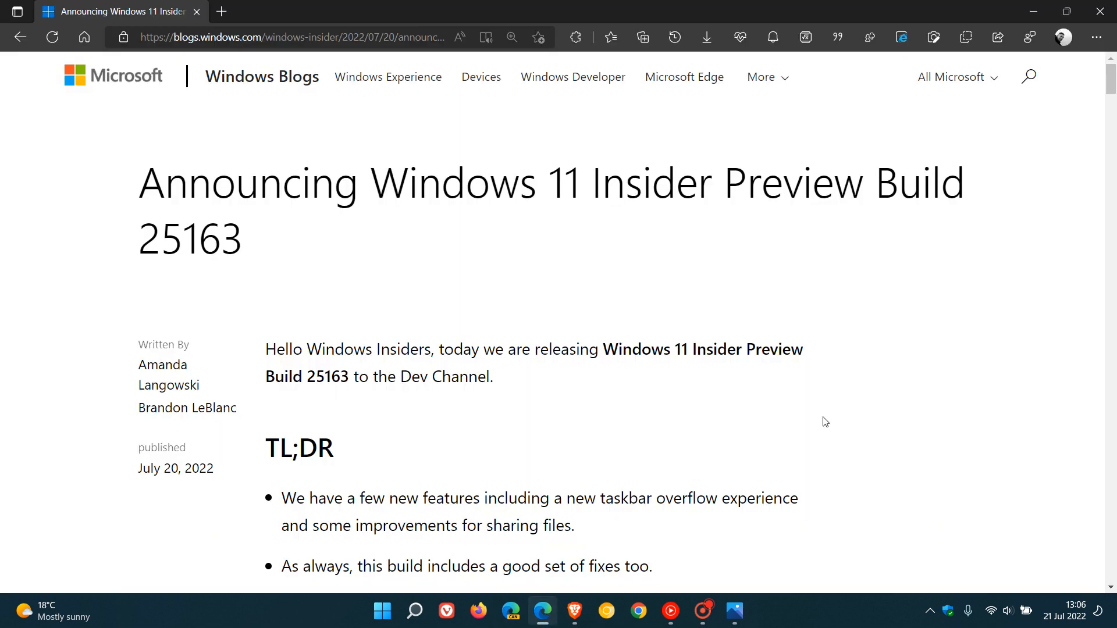
# Scroll the release notes past the fixes and developer notes down to Known issues
pyautogui.scroll(-3)
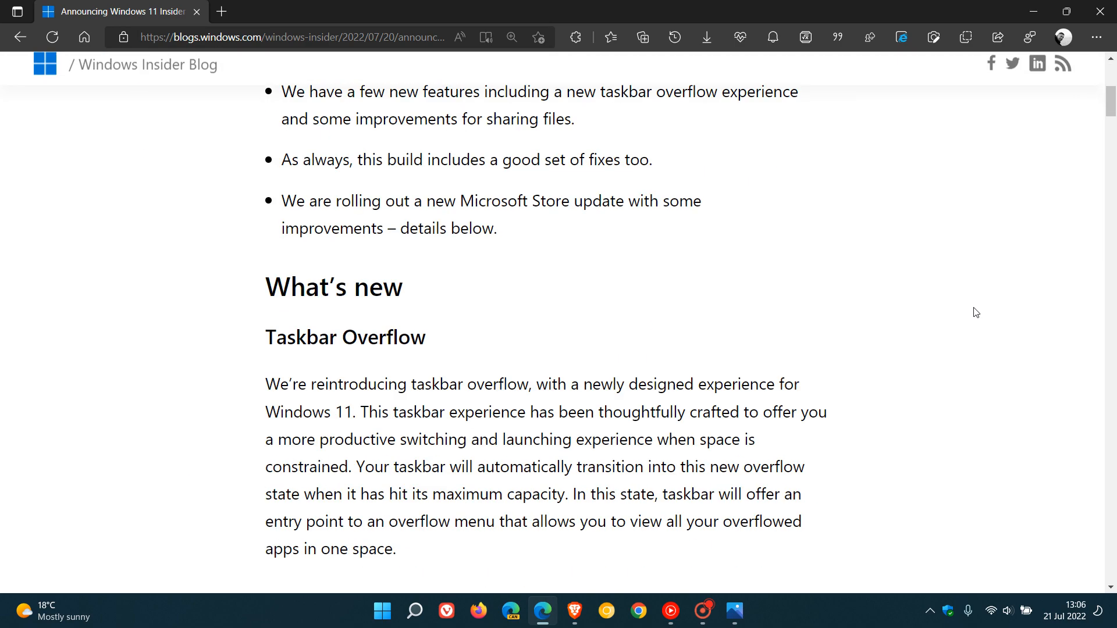
pyautogui.scroll(-3)
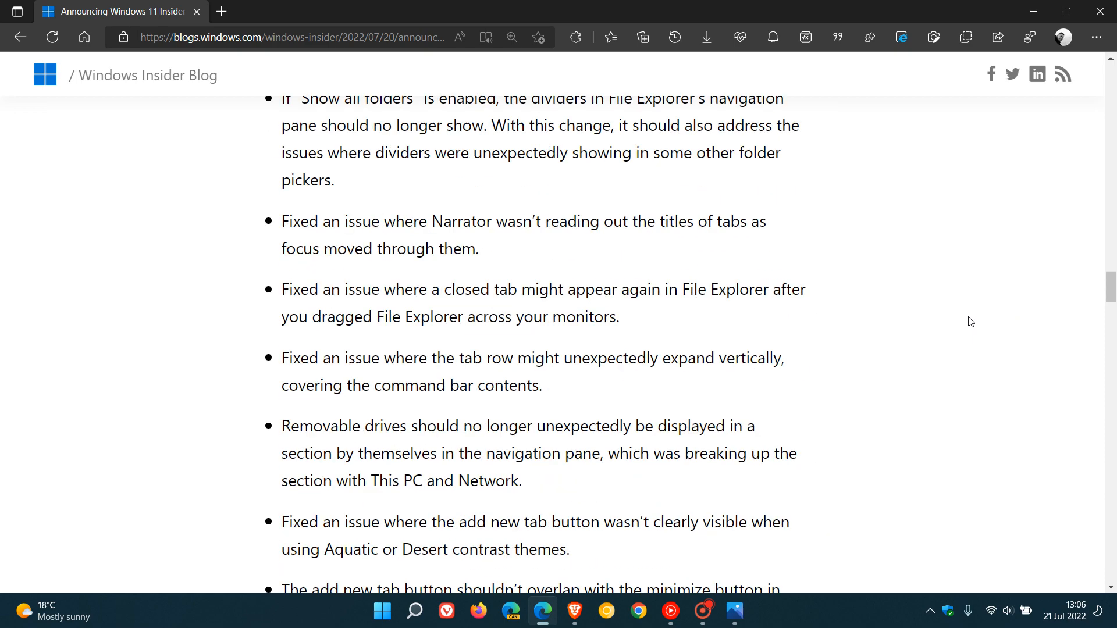
pyautogui.scroll(-3)
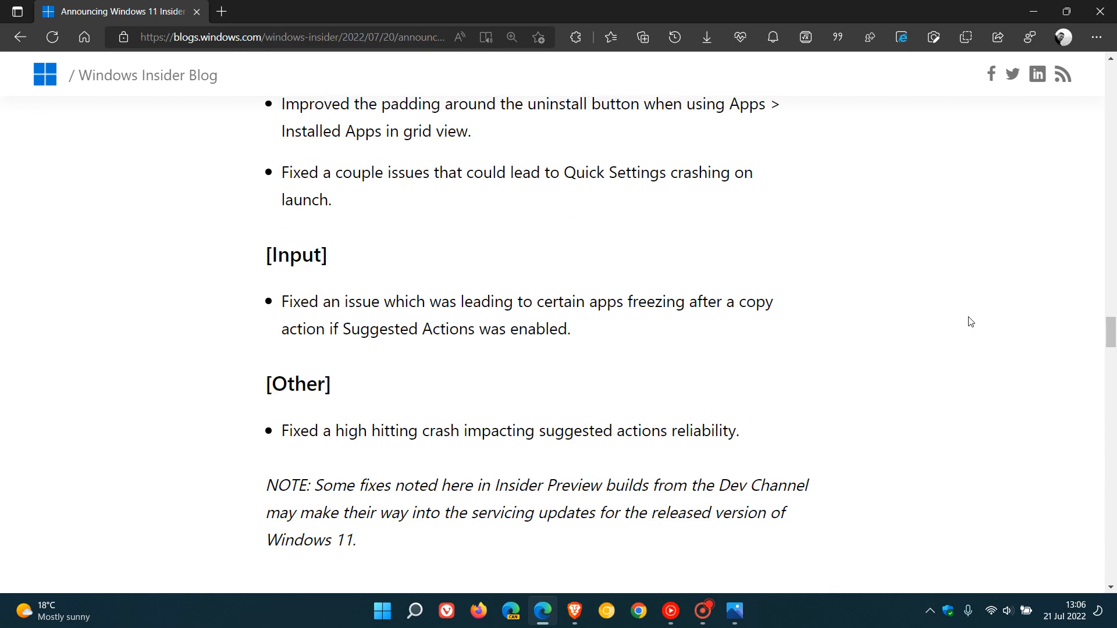
pyautogui.scroll(-3)
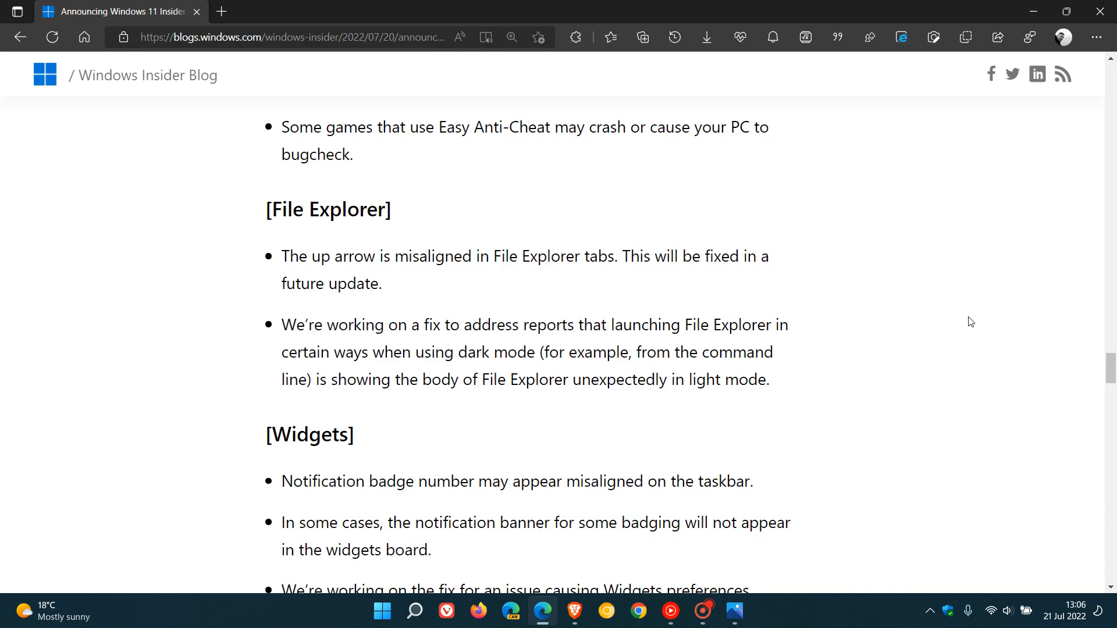
pyautogui.scroll(-3)
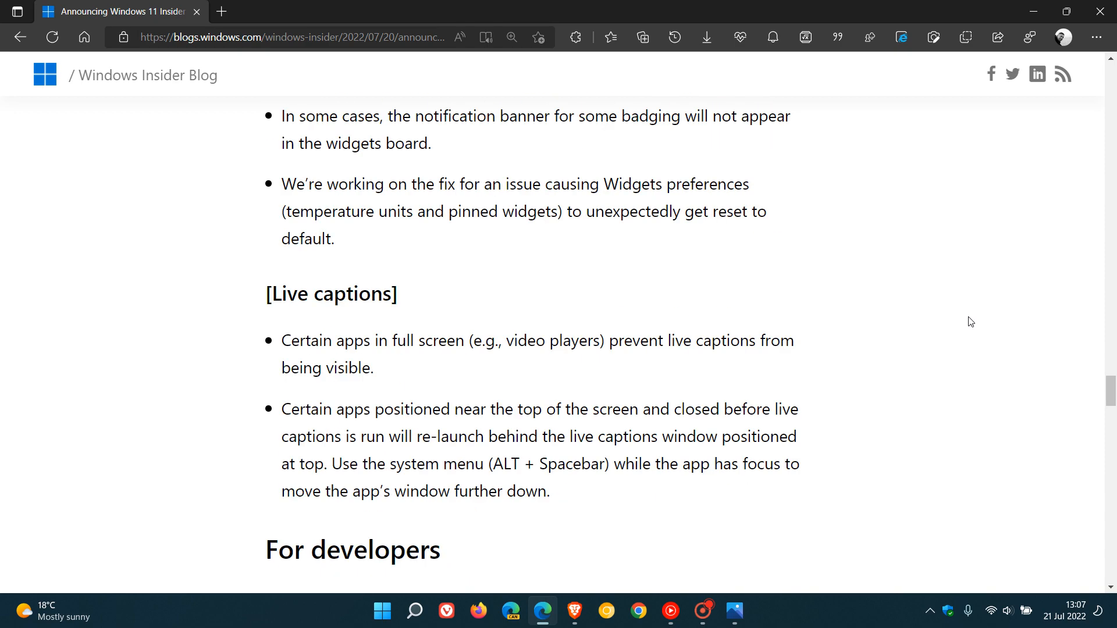
pyautogui.scroll(-3)
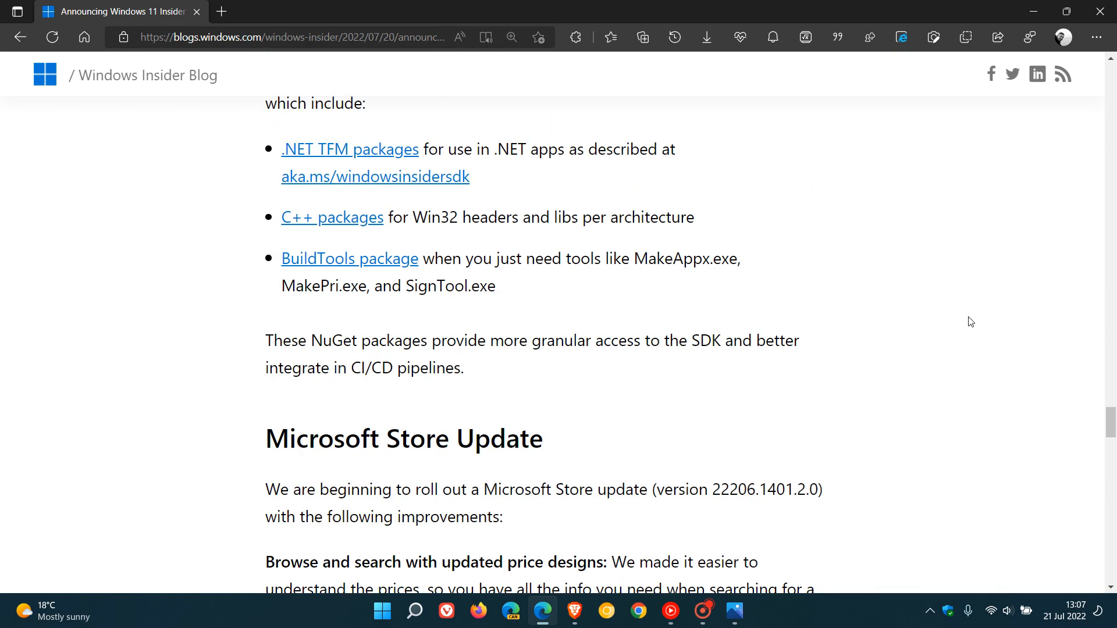
pyautogui.scroll(-3)
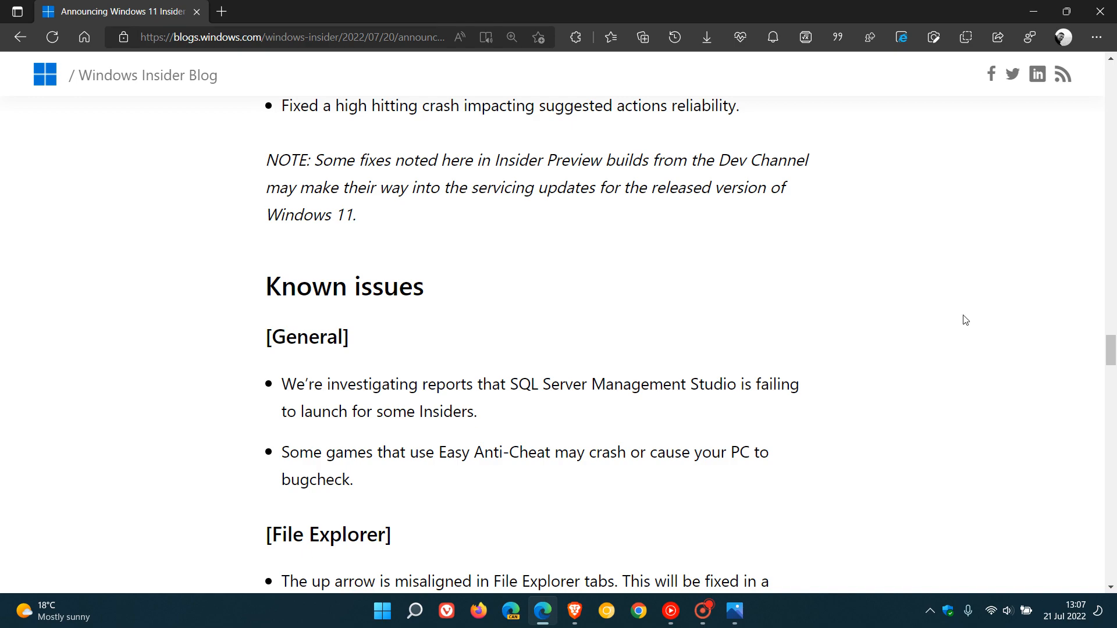